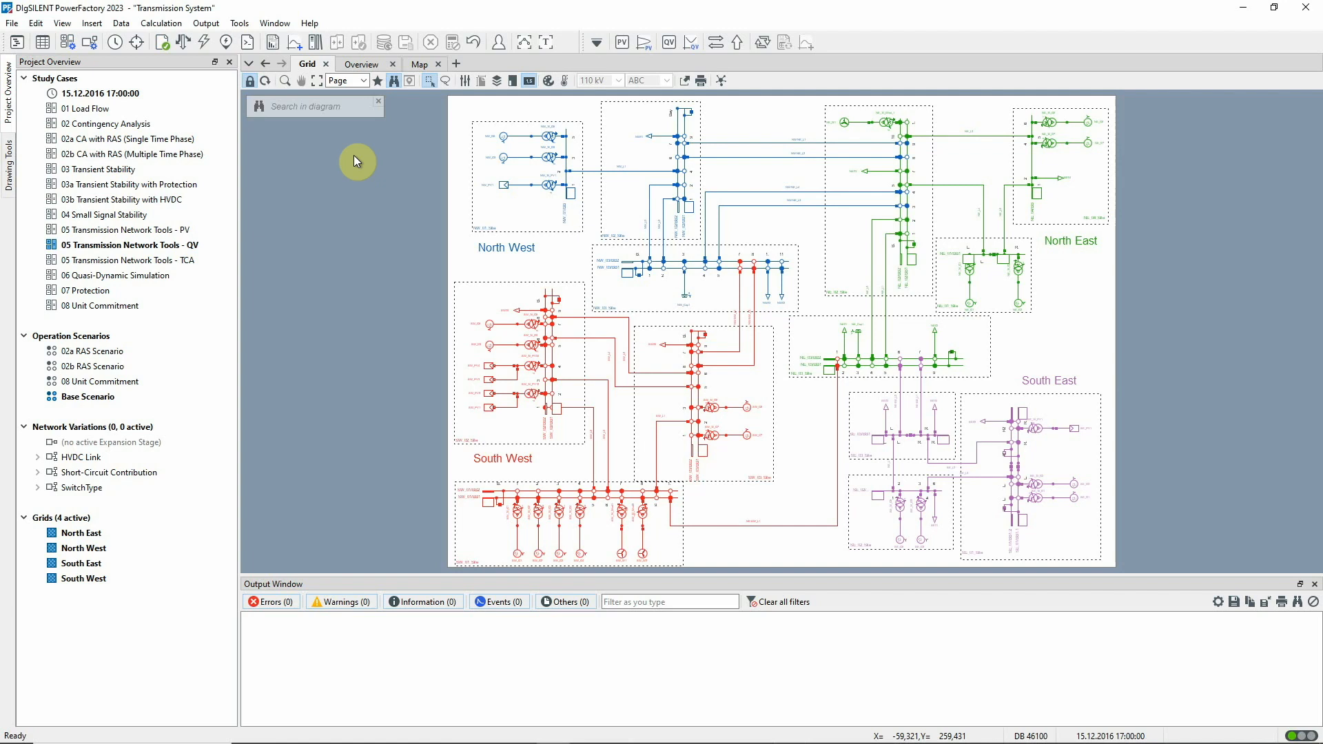
- Run a balanced positive-sequence AC load flow, converging in two Newton-Raphson iterations
{"action": "left_click", "coordinate": [129, 244]}
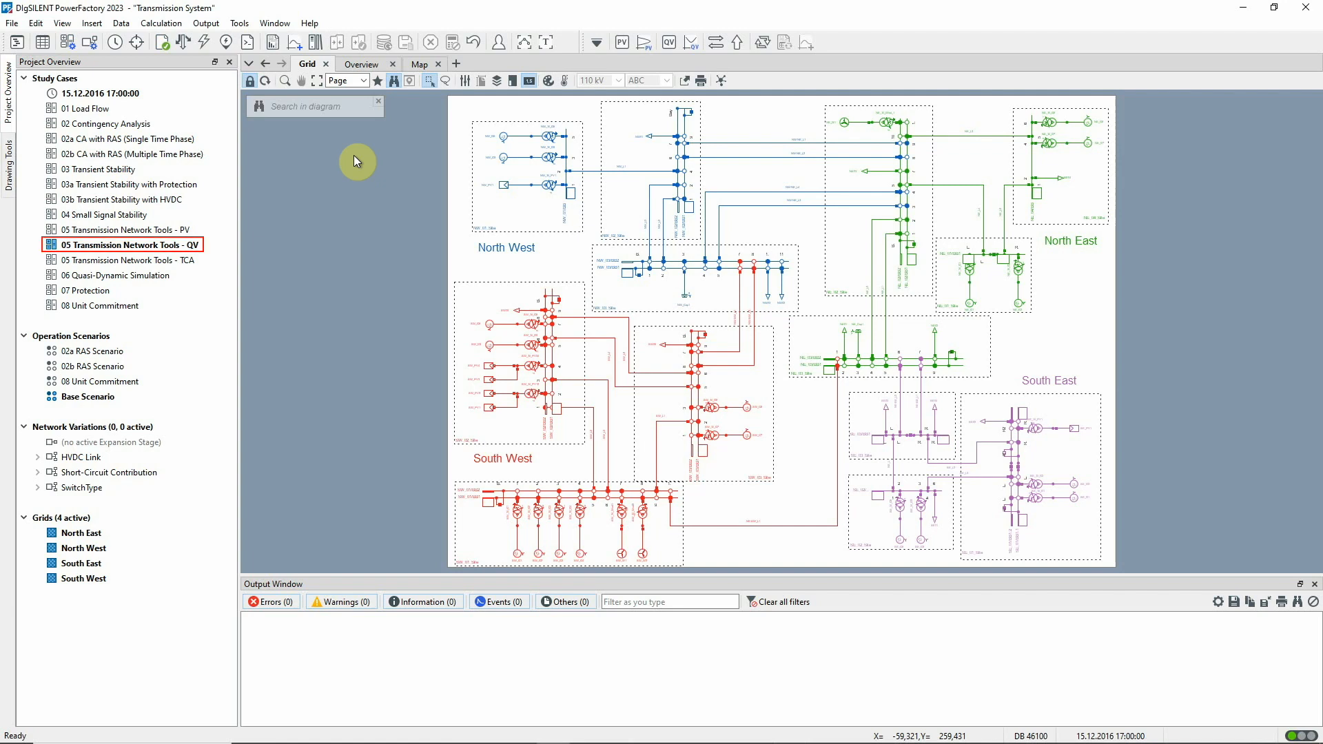
{"action": "left_click", "coordinate": [87, 397]}
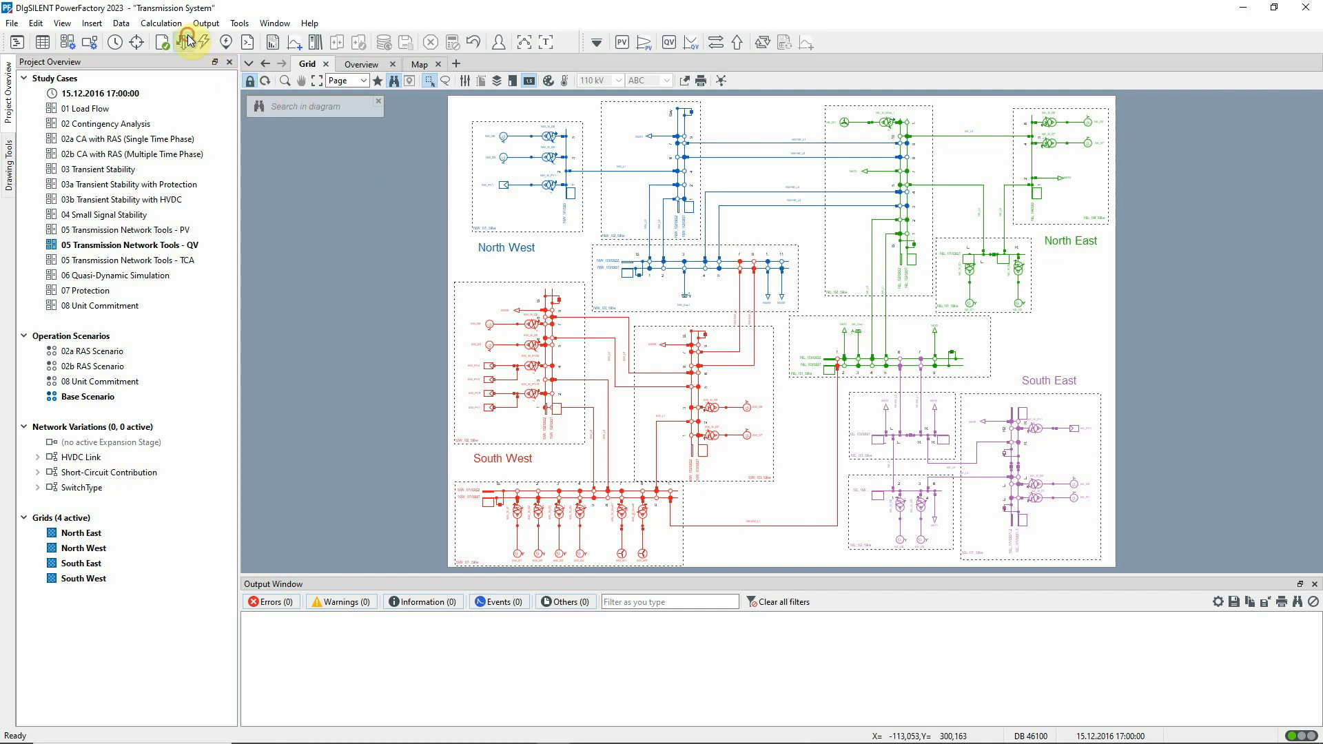
{"action": "left_click", "coordinate": [187, 42]}
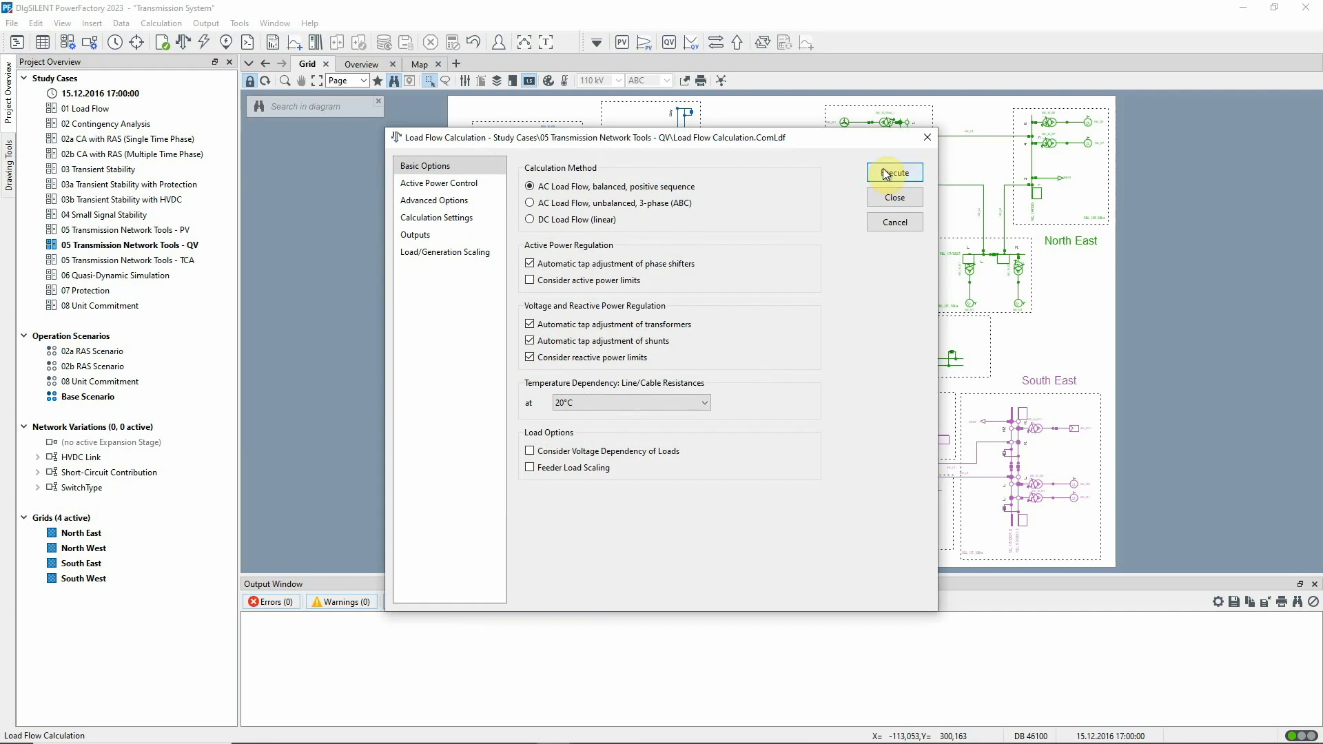
{"action": "left_click", "coordinate": [894, 172]}
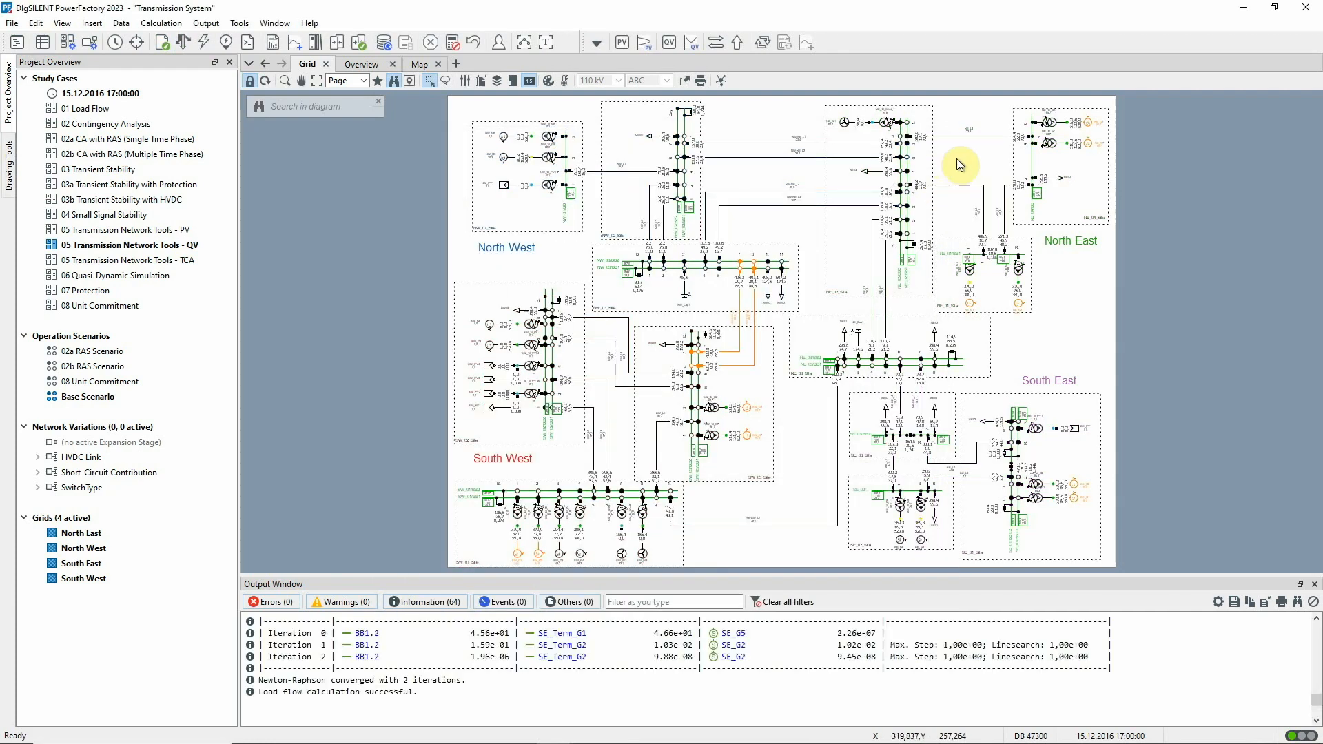
{"action": "left_click", "coordinate": [668, 42]}
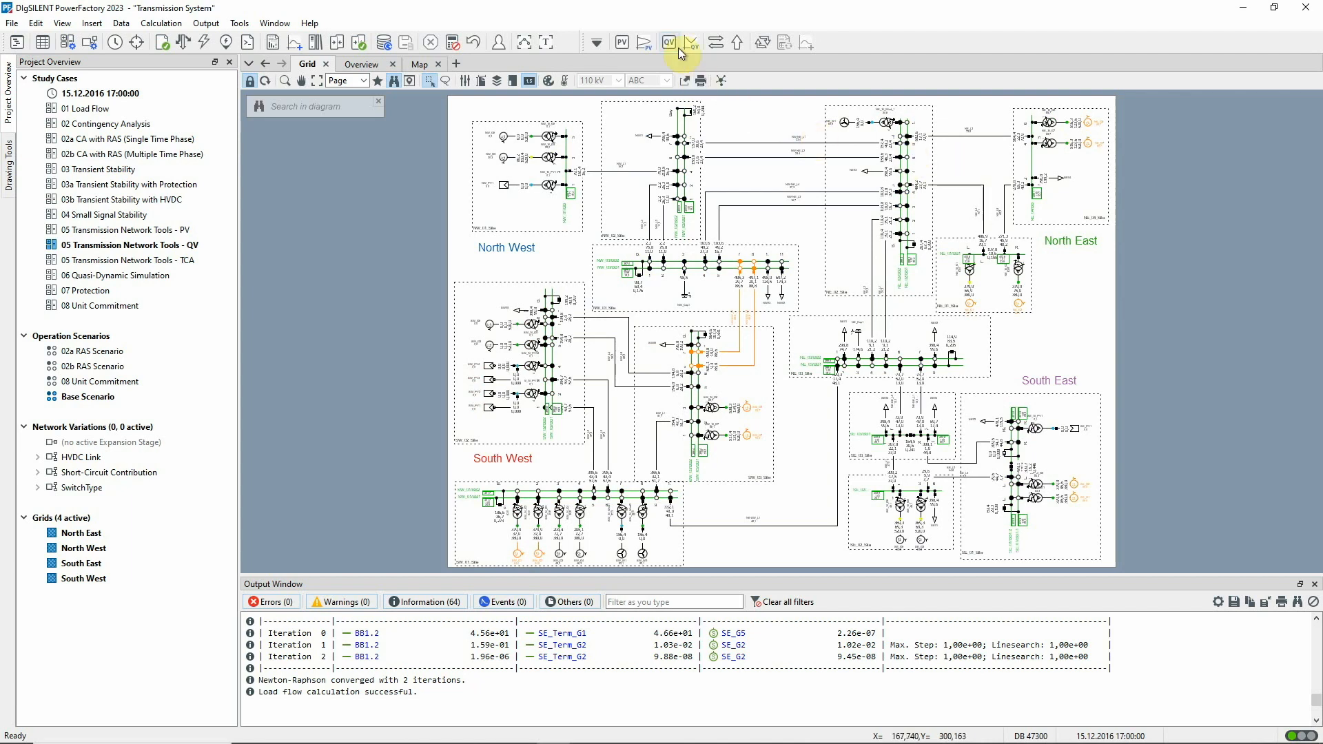
- Analyse the five North West 400 kV busbars, filtered by grid, and compute base-case QV curves
{"action": "left_click", "coordinate": [668, 42]}
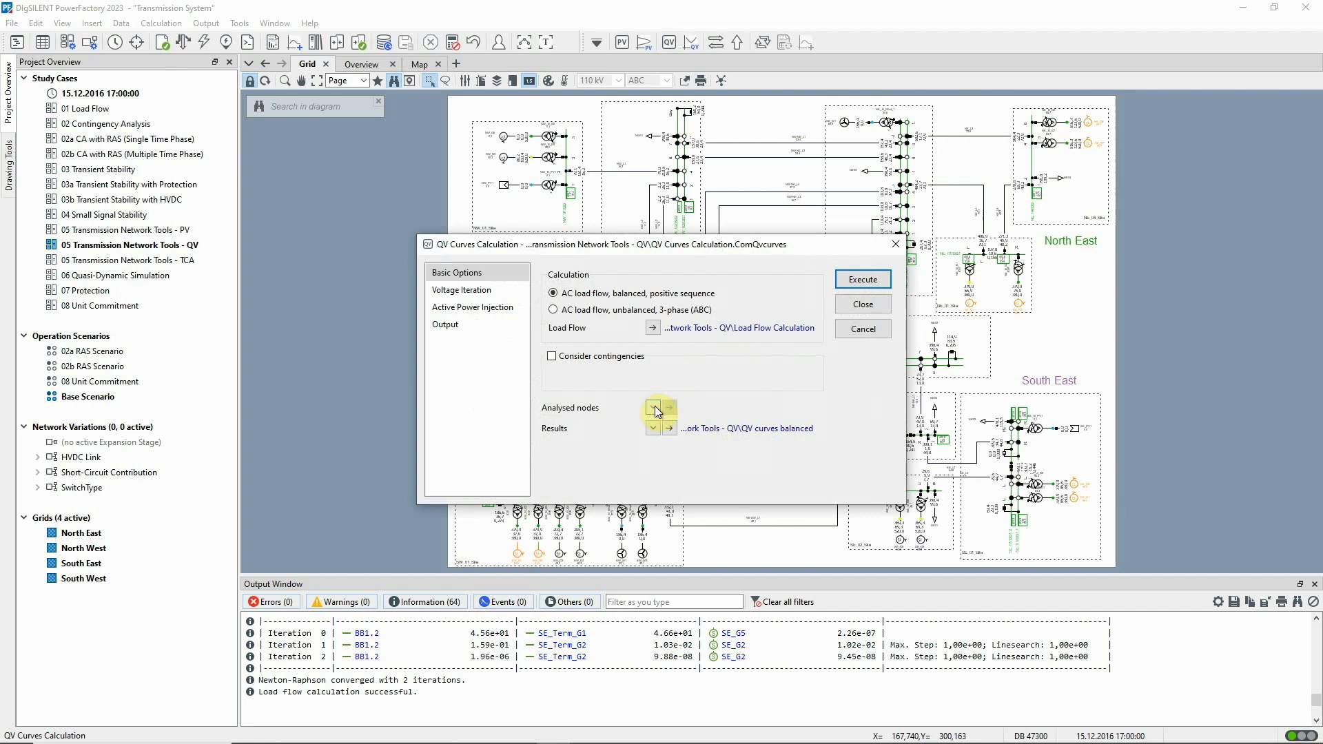
{"action": "left_click", "coordinate": [652, 408]}
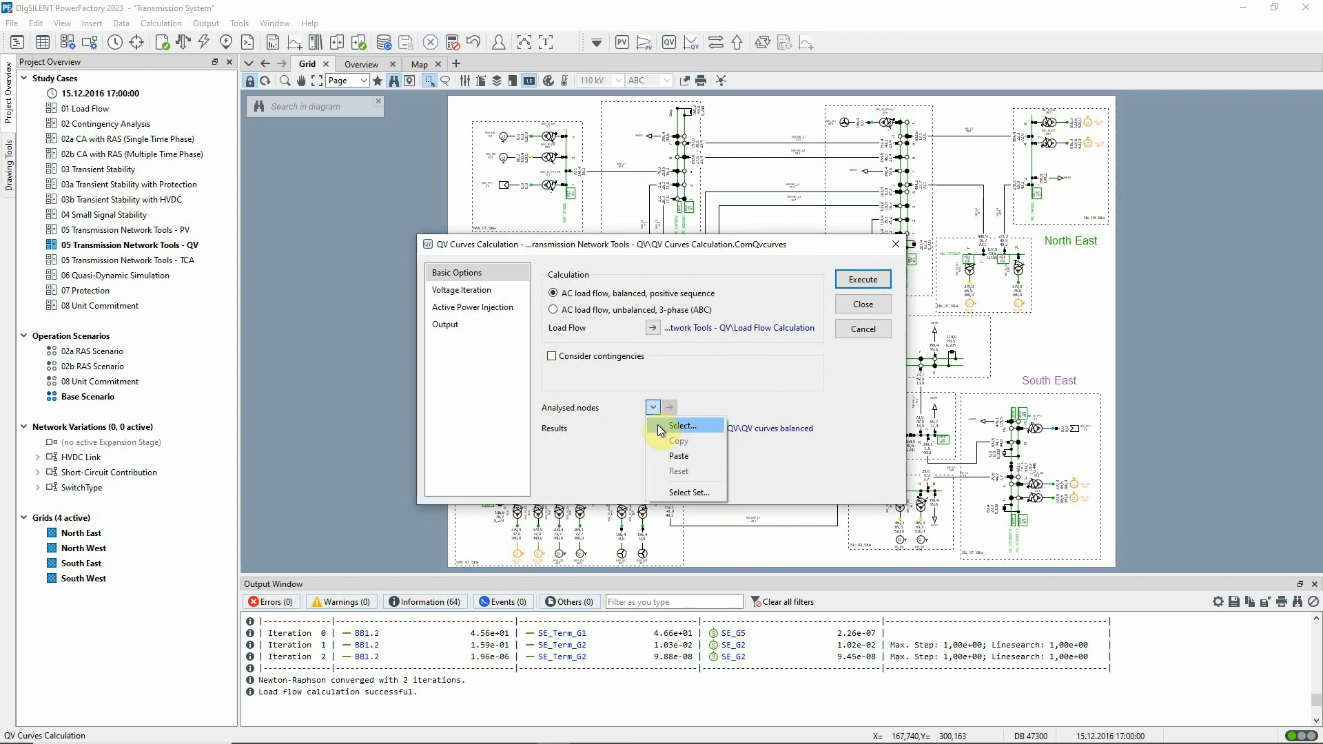
{"action": "left_click", "coordinate": [684, 425]}
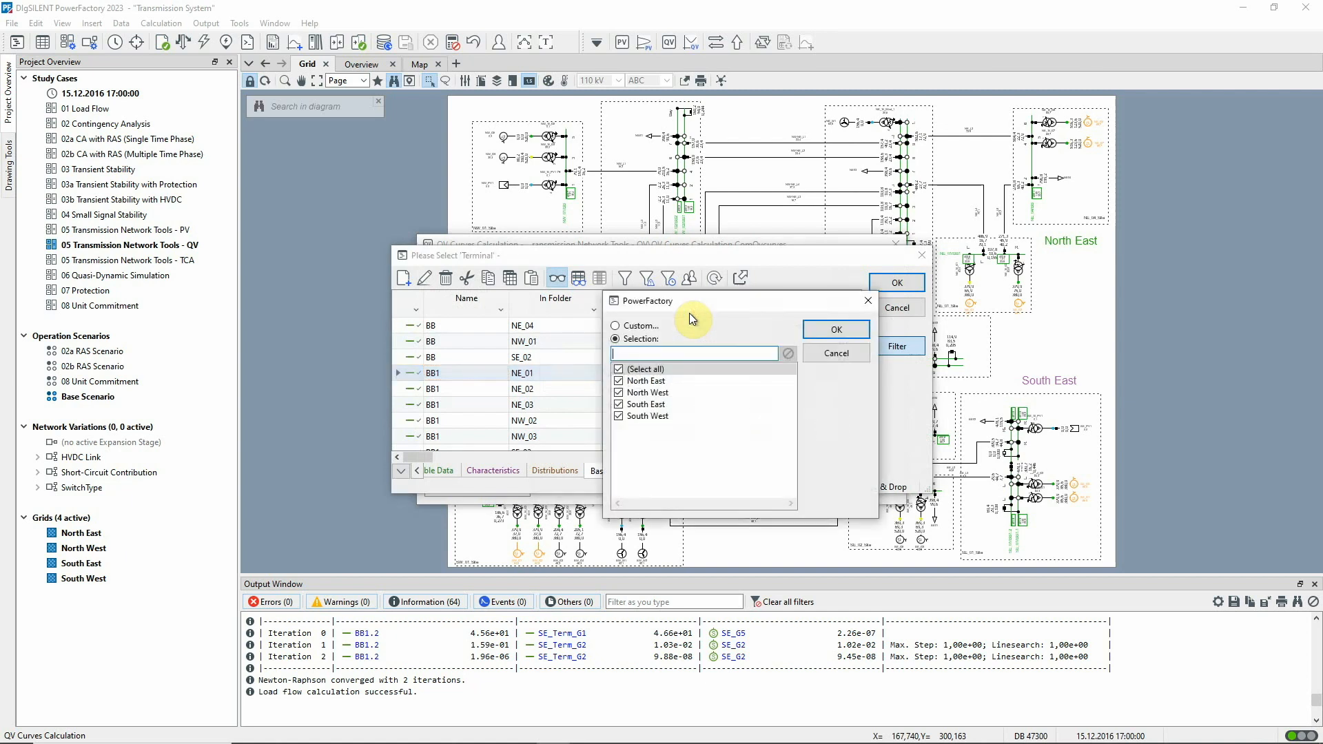
{"action": "left_click", "coordinate": [619, 368]}
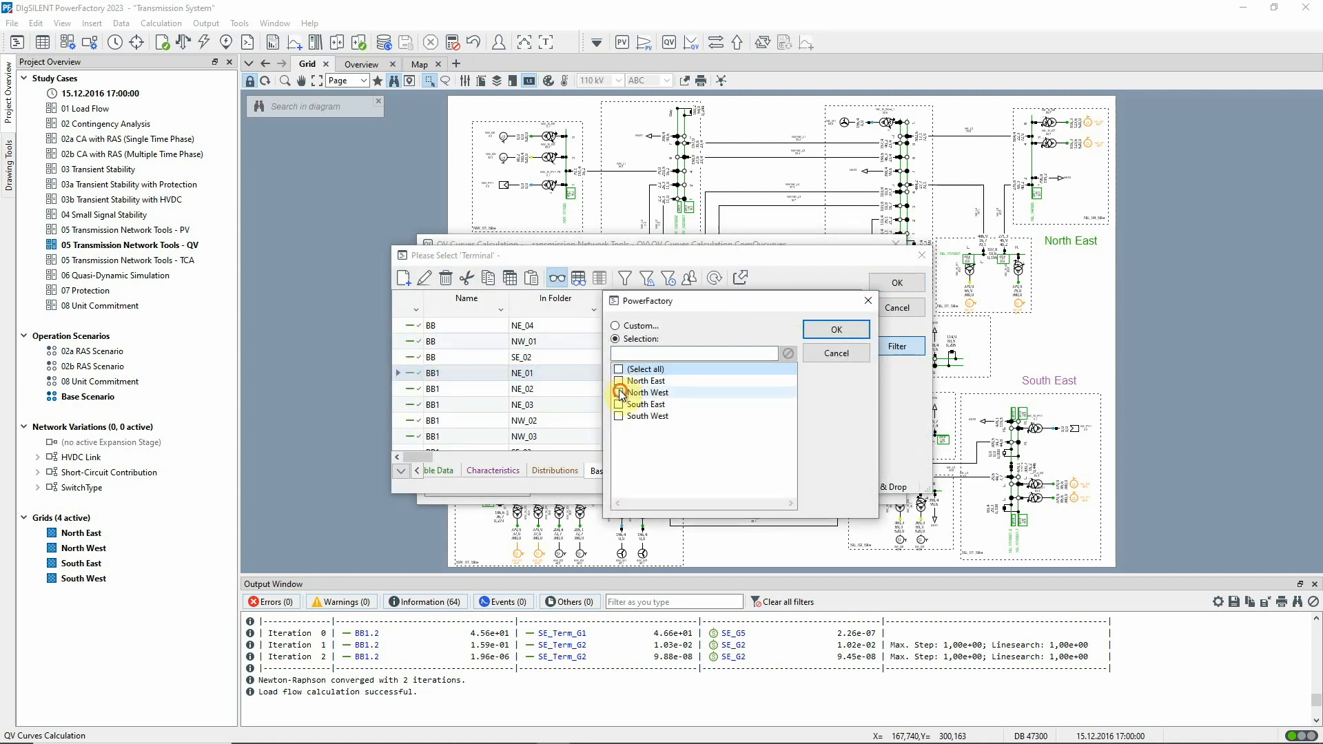
{"action": "left_click", "coordinate": [619, 392]}
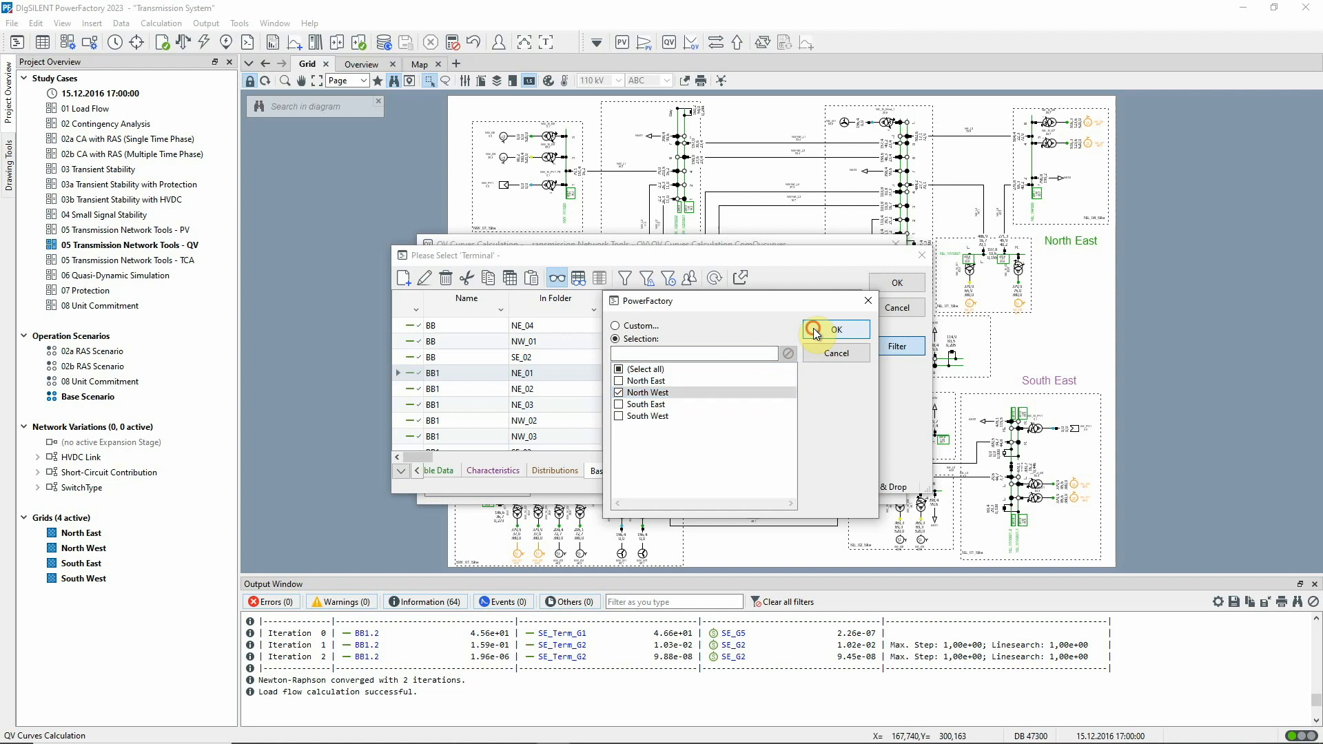
{"action": "left_click", "coordinate": [836, 330]}
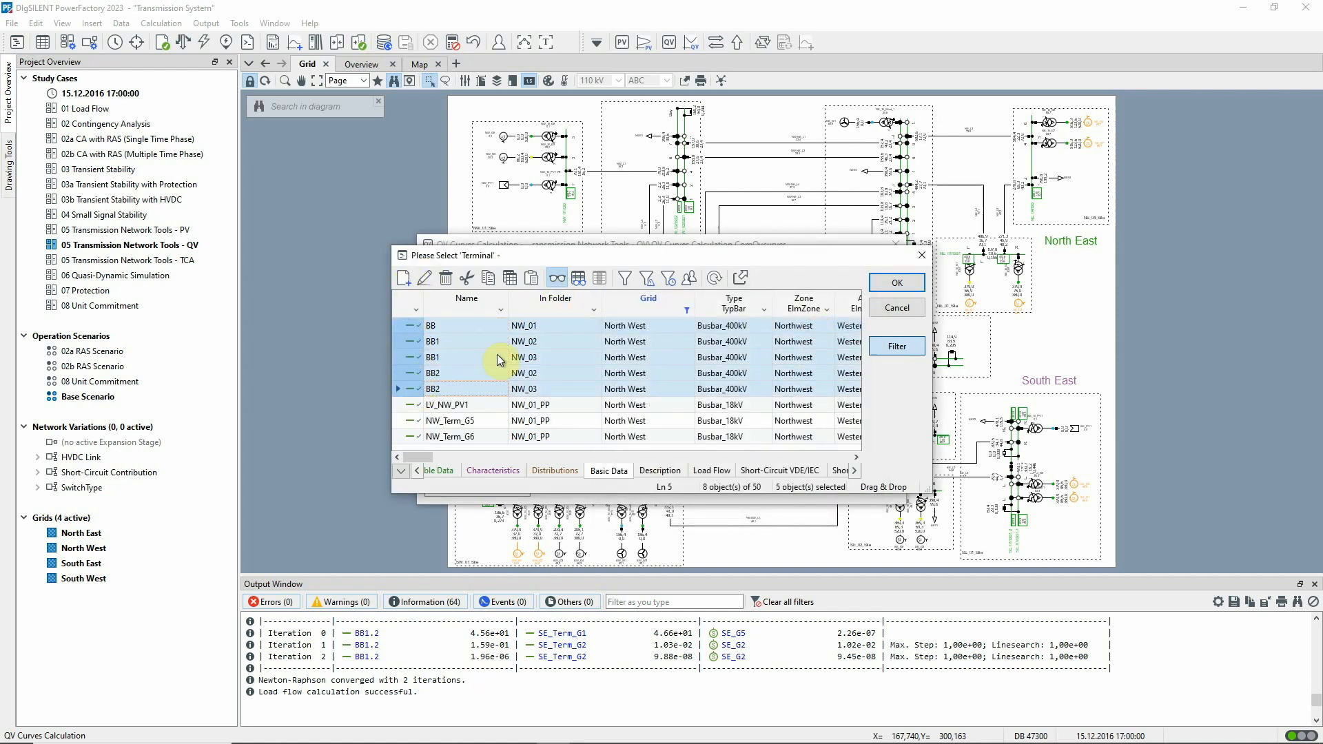
{"action": "left_click", "coordinate": [895, 282]}
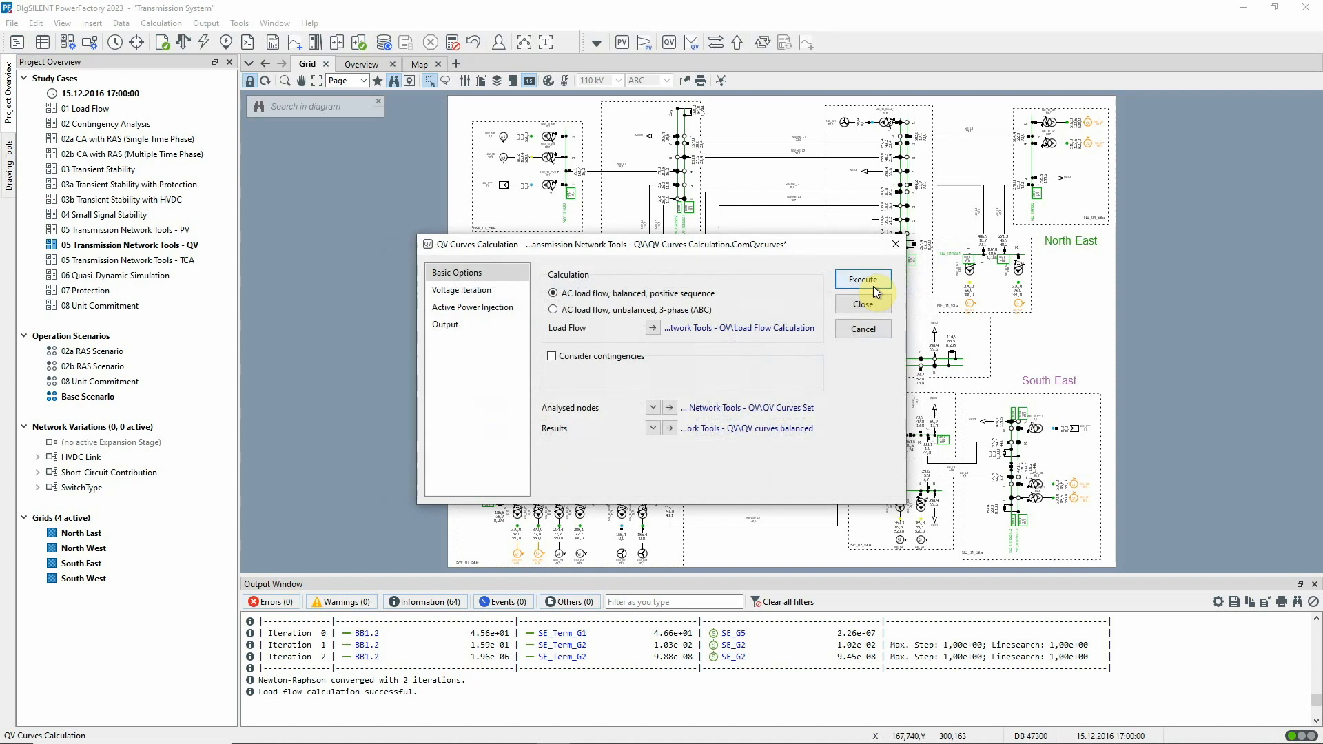
{"action": "left_click", "coordinate": [861, 279]}
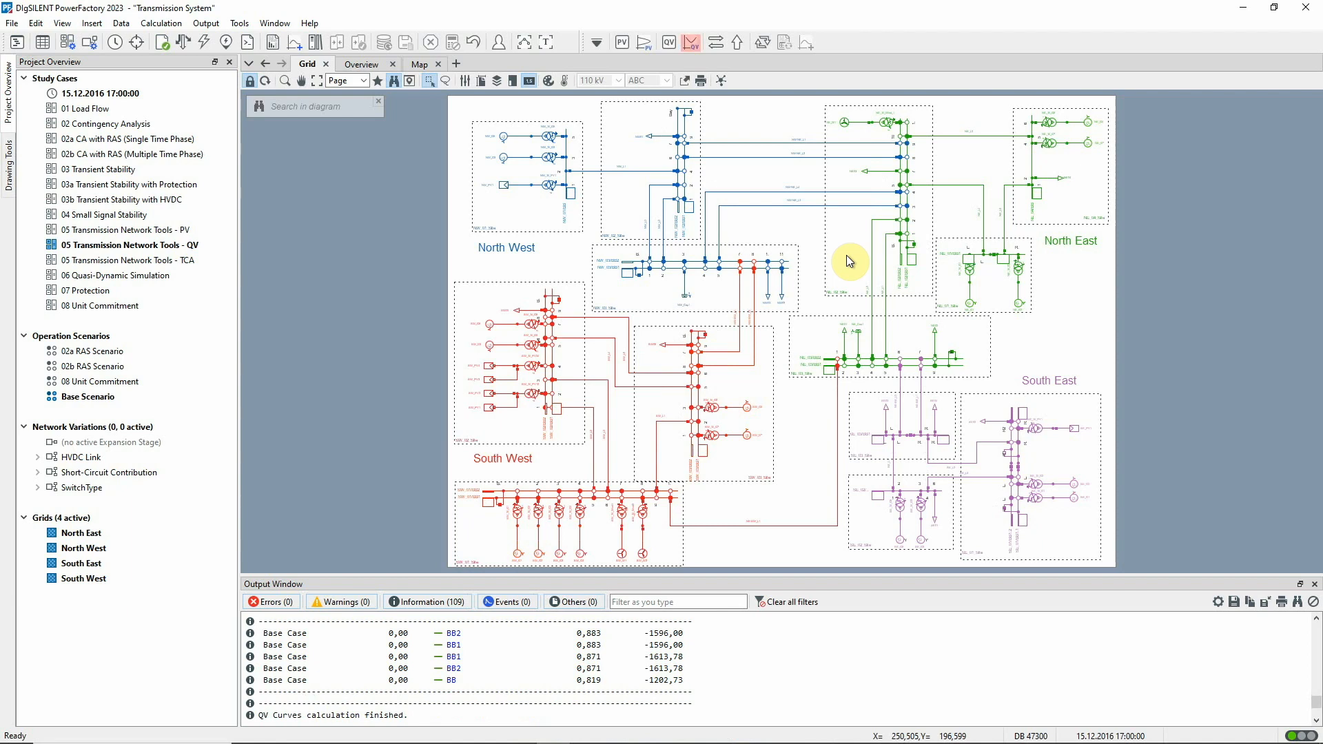
- Plot only the critical-case QV curve from the base-case results
{"action": "left_click", "coordinate": [692, 42]}
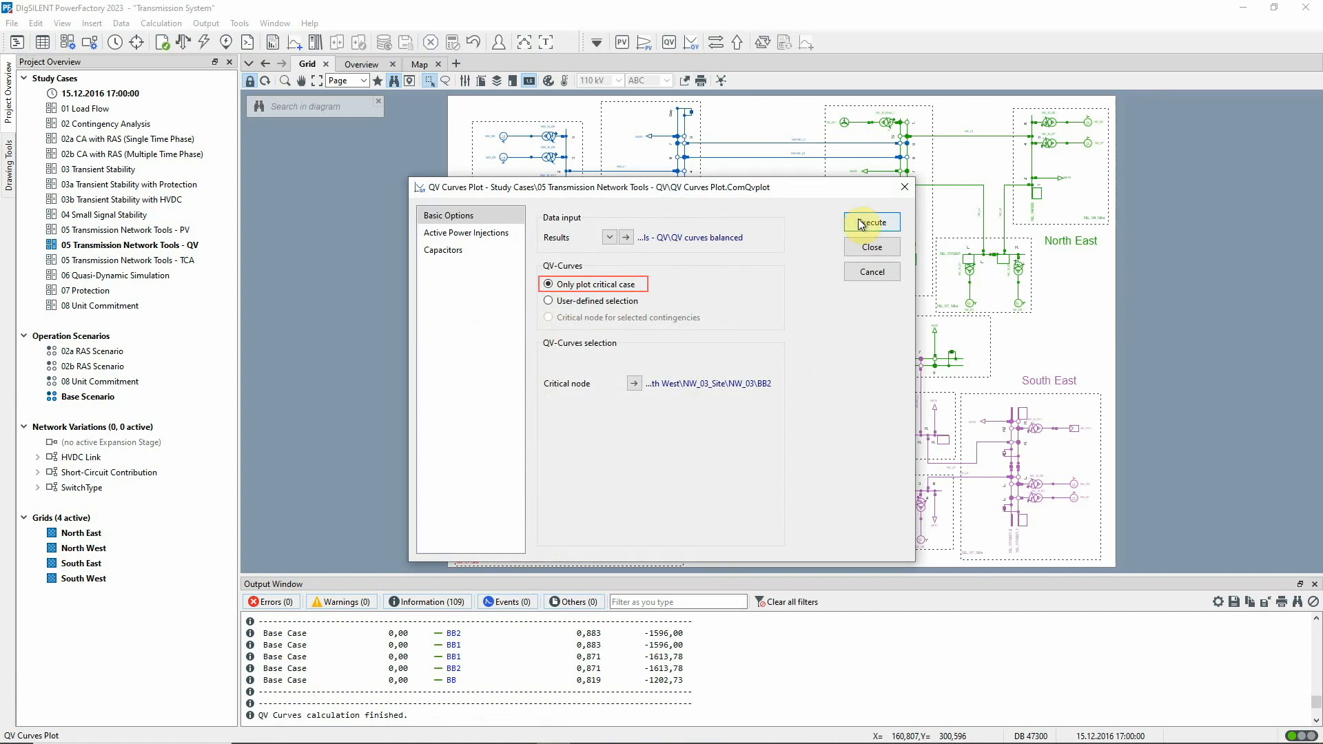
{"action": "left_click", "coordinate": [872, 222]}
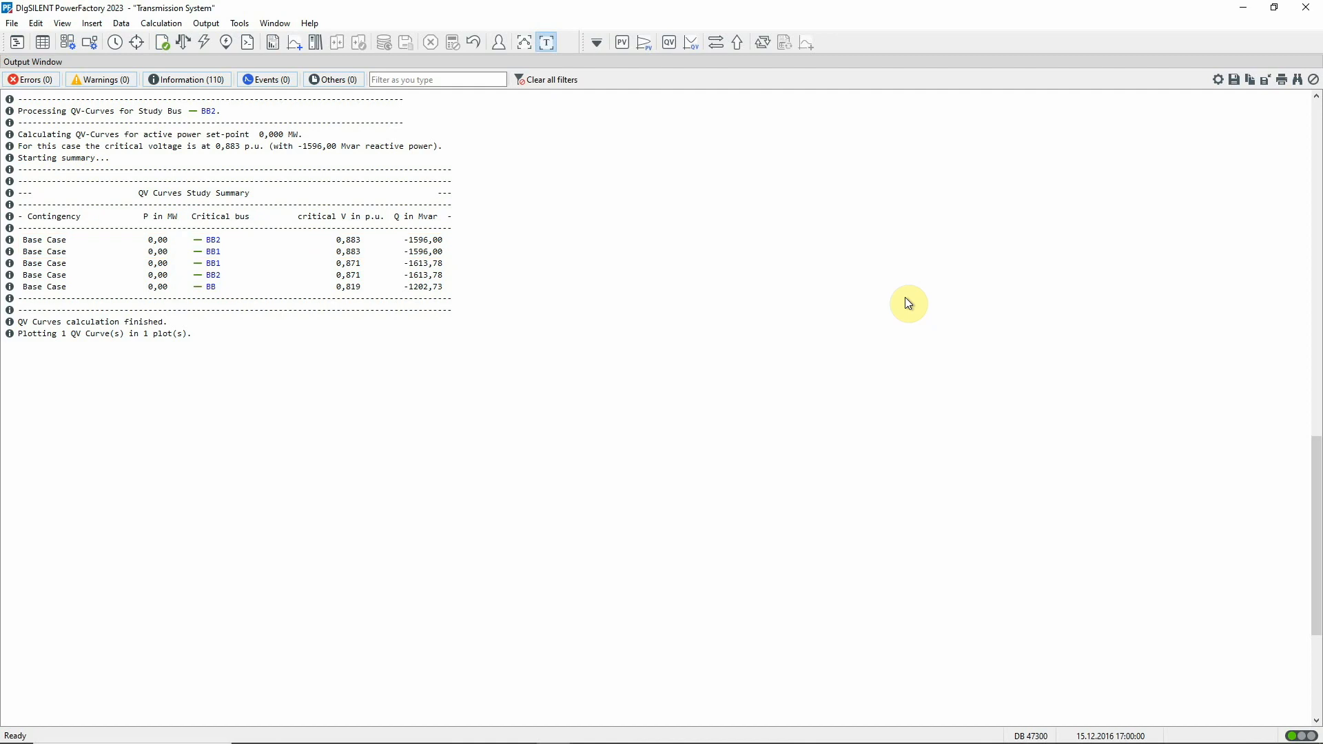
{"action": "mouse_move", "coordinate": [906, 304]}
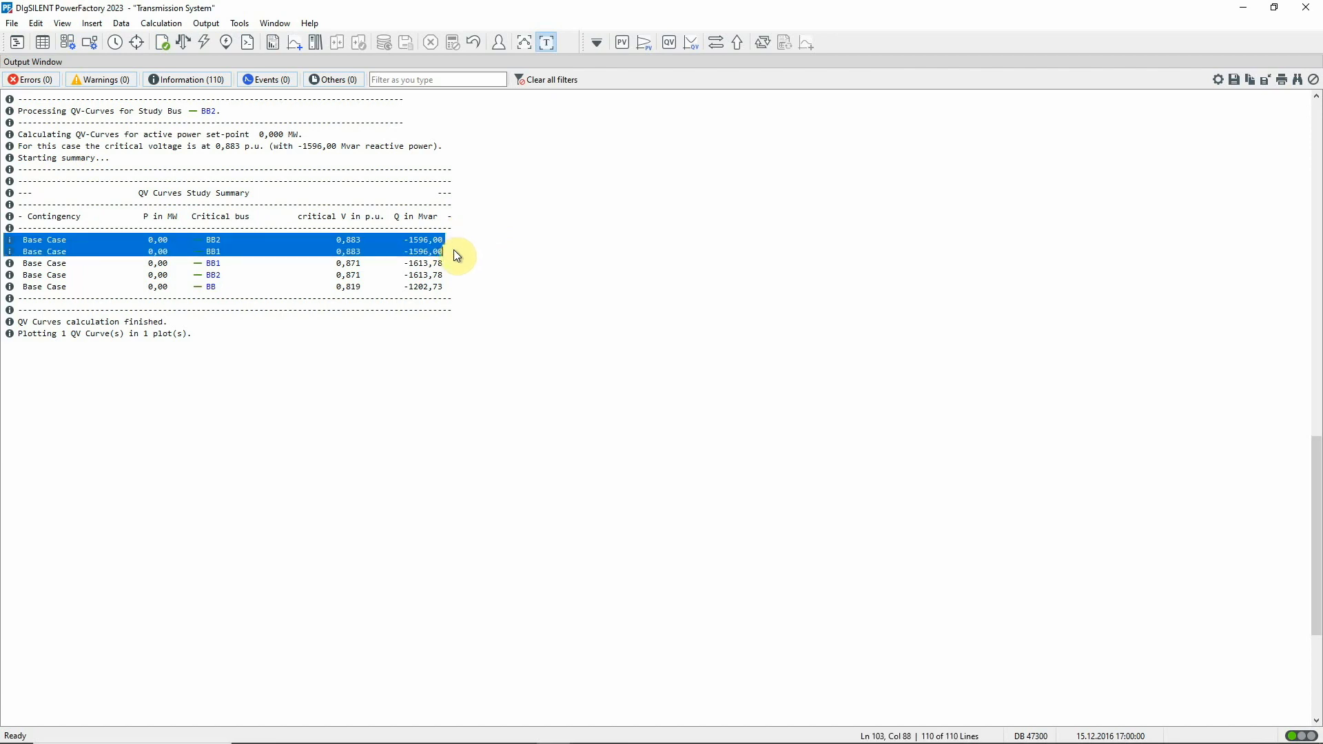
- Inspect critical busbars BB1 and BB2 at NW_03 (400 kV) from the output log, then close the list
{"action": "right_click", "coordinate": [454, 255]}
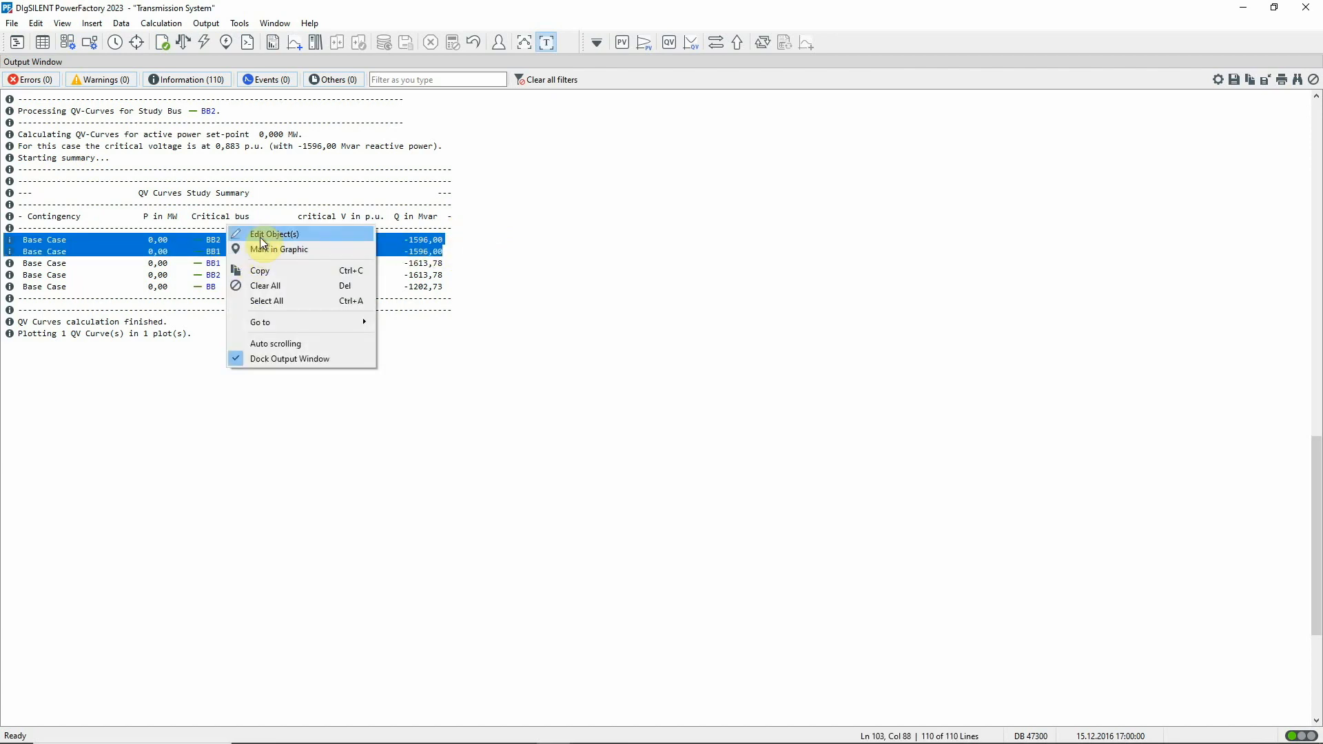
{"action": "left_click", "coordinate": [274, 234]}
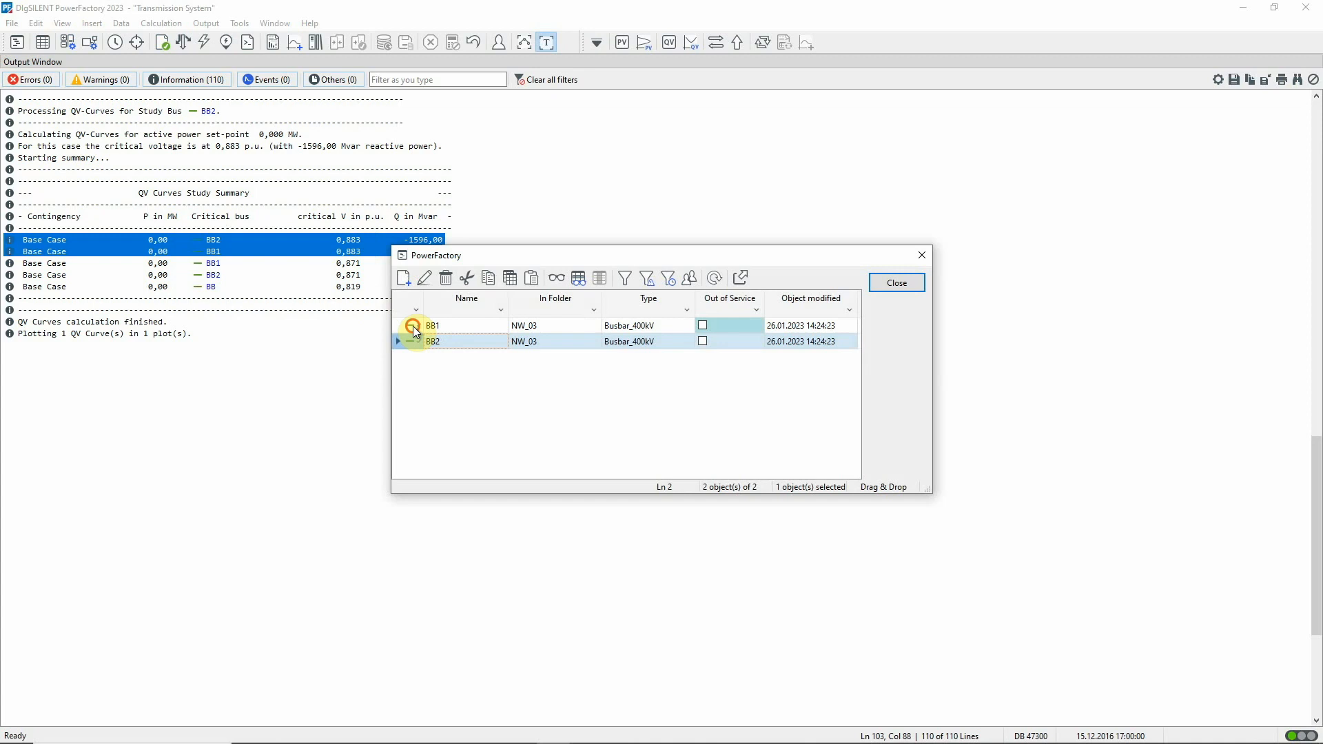
{"action": "right_click", "coordinate": [433, 326]}
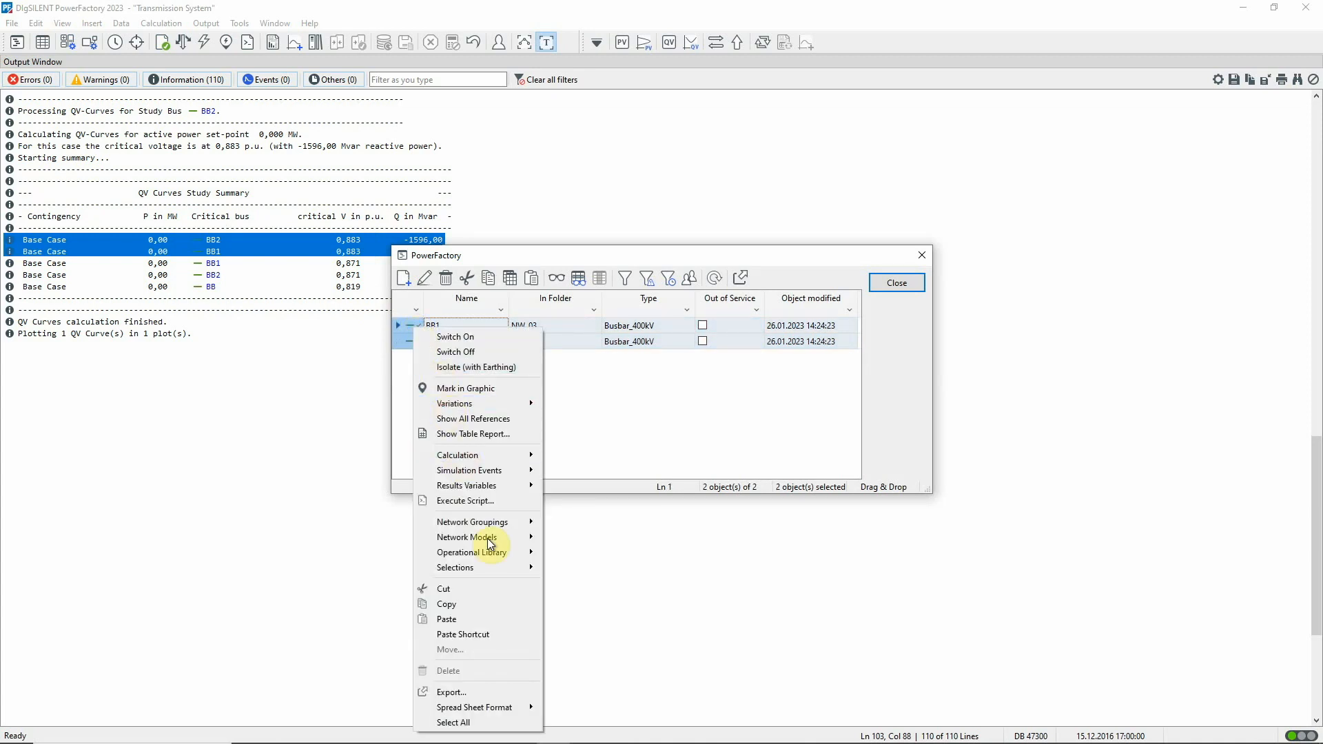
{"action": "left_click", "coordinate": [775, 456]}
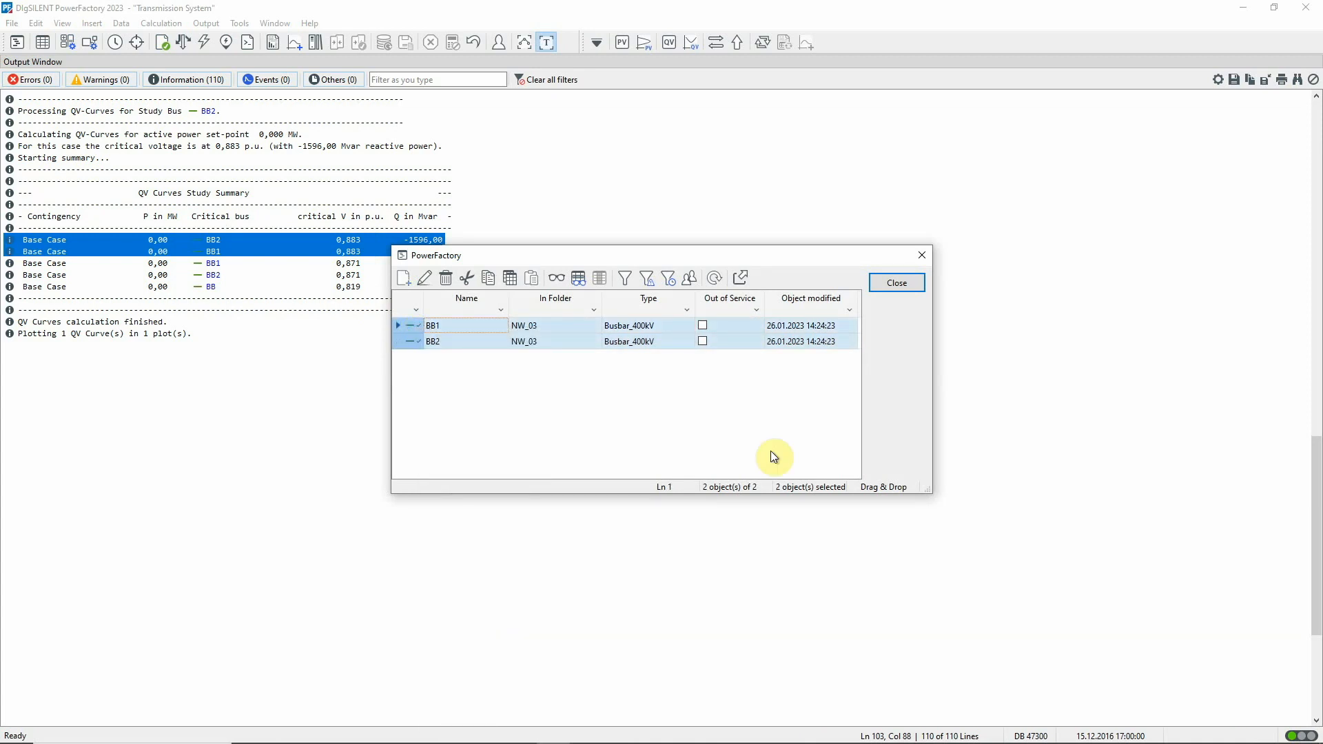
{"action": "left_click", "coordinate": [895, 283]}
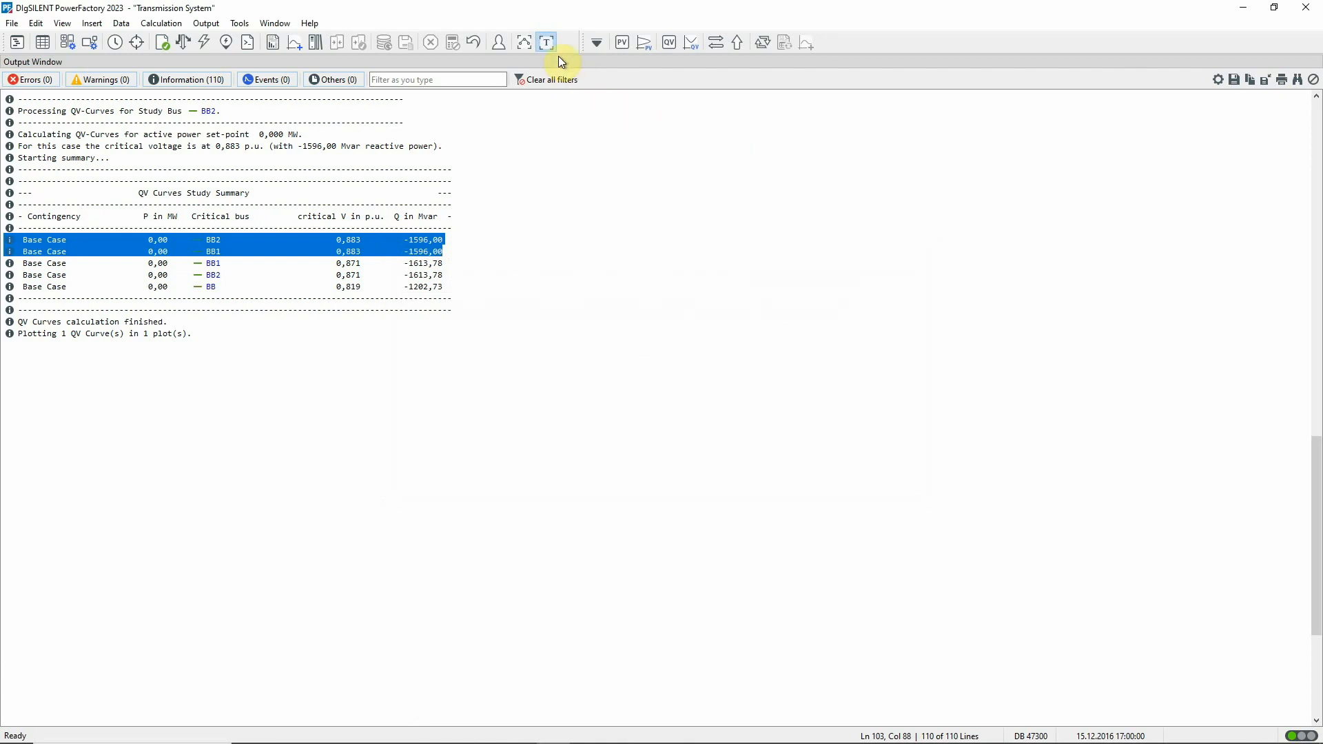
- Delete all five busbar entries from the QV calculation's analysed-nodes set
{"action": "left_click", "coordinate": [668, 42]}
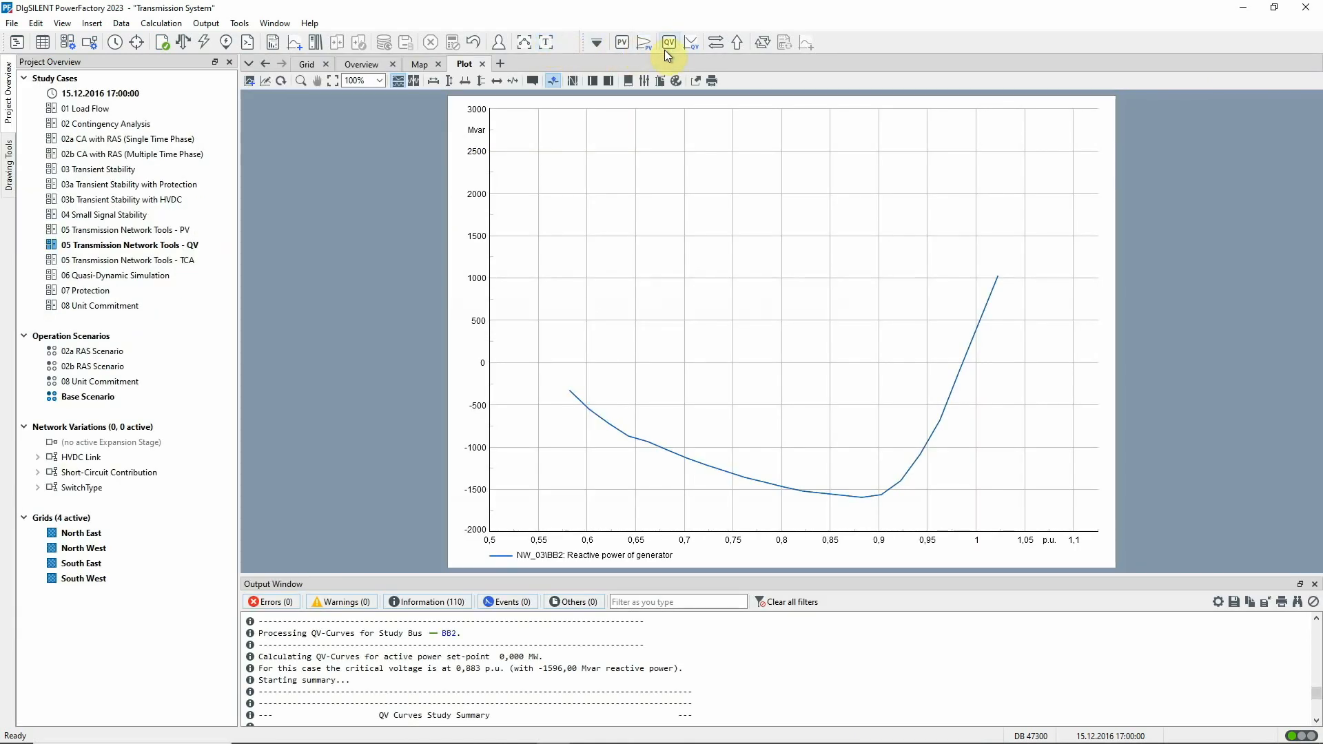
{"action": "left_click", "coordinate": [669, 42]}
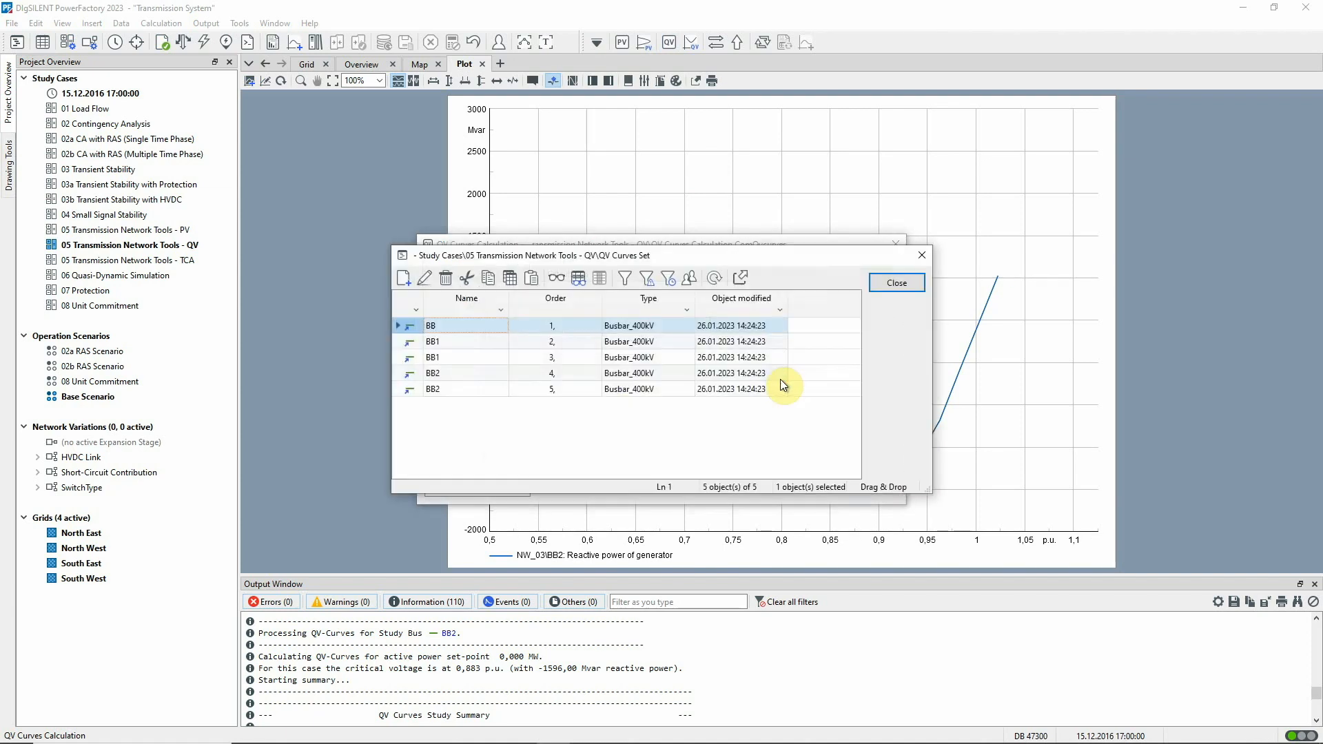
{"action": "left_click", "coordinate": [433, 389]}
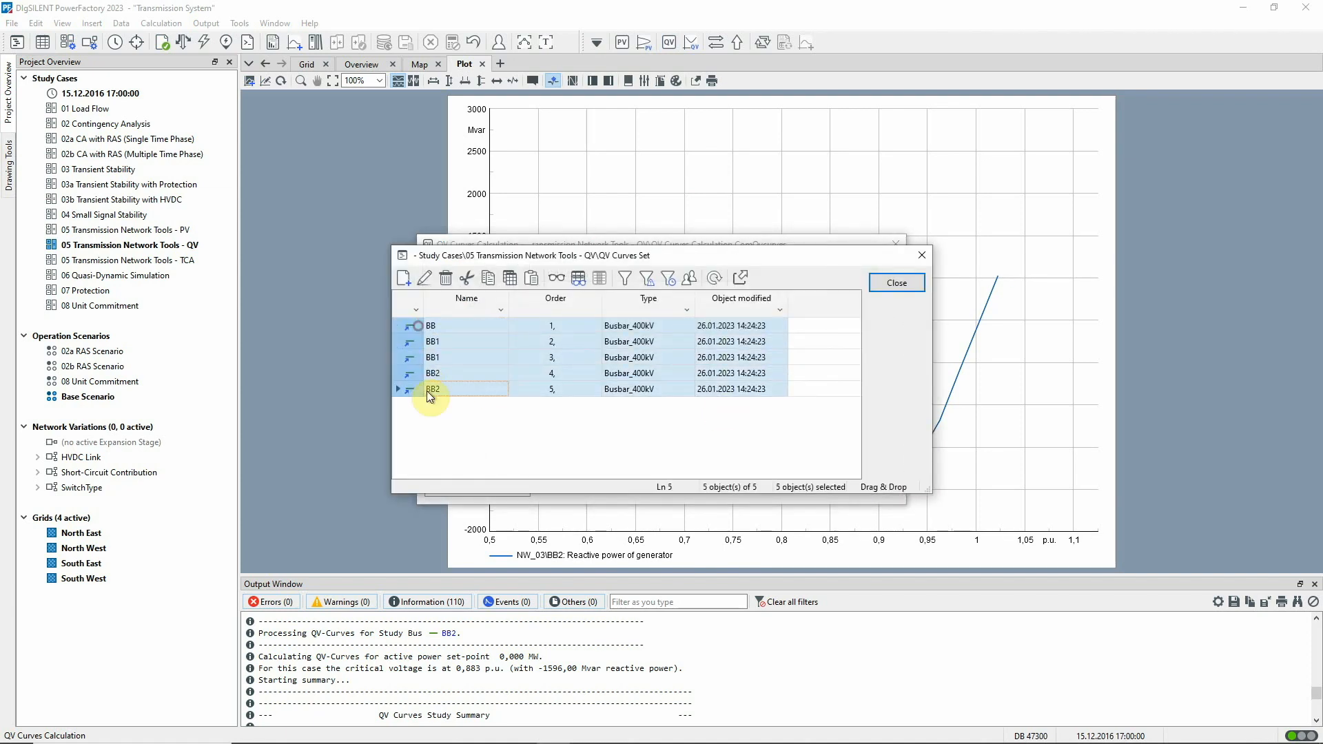
{"action": "right_click", "coordinate": [486, 330]}
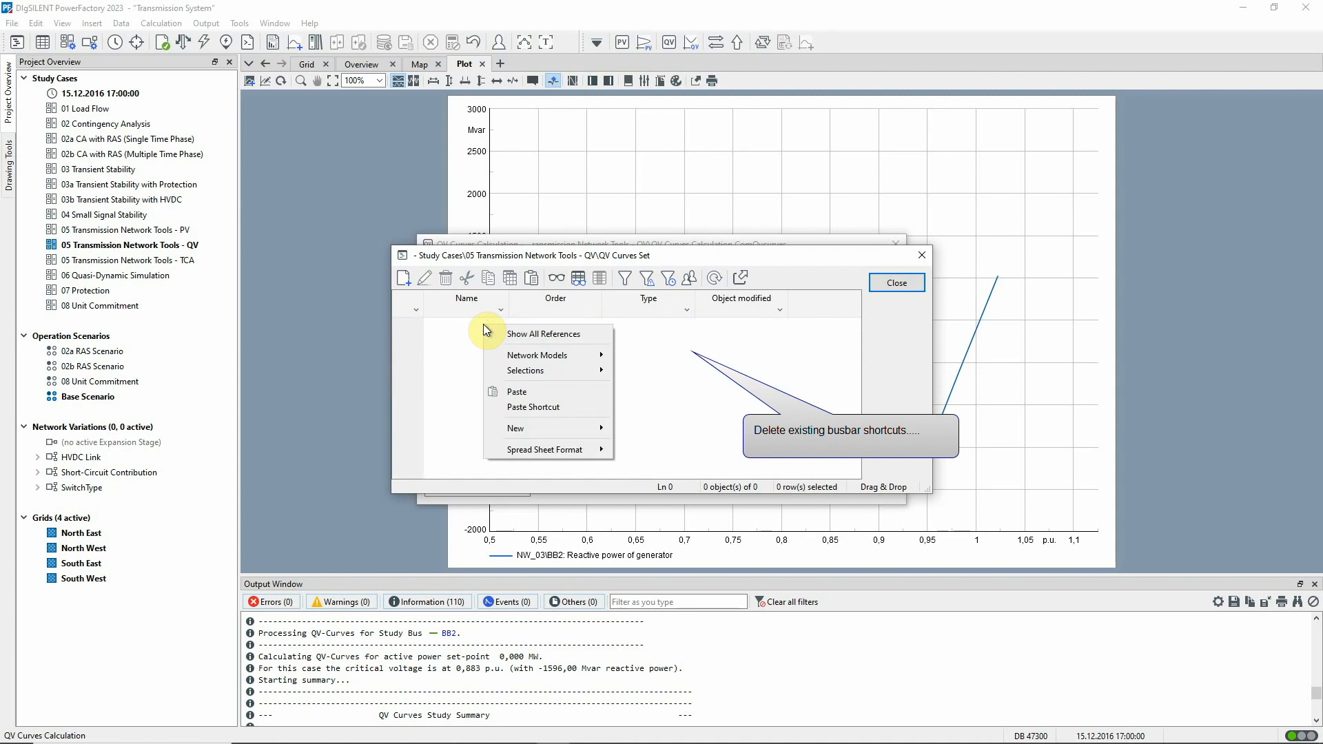
{"action": "left_click", "coordinate": [516, 391]}
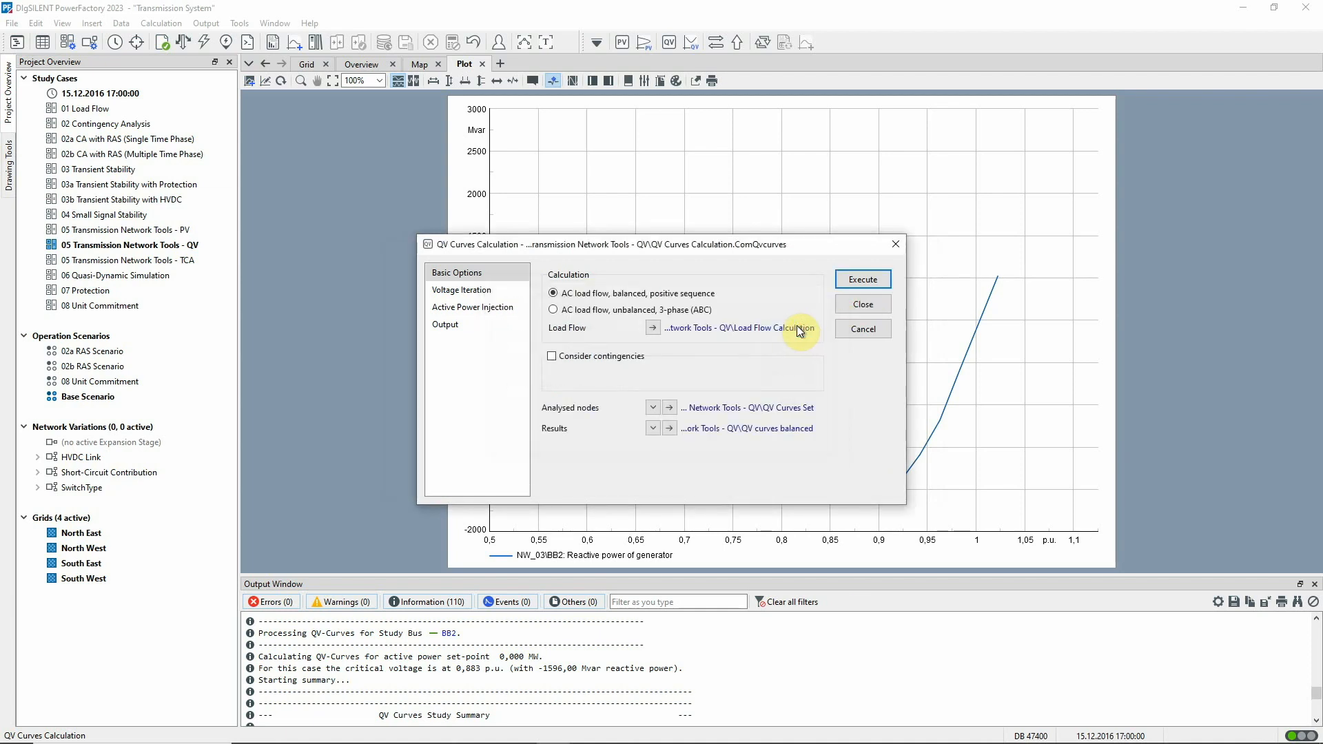
- Enable contingencies, check the seven North East busbar outages, and rerun the QV calculation
{"action": "left_click", "coordinate": [552, 356]}
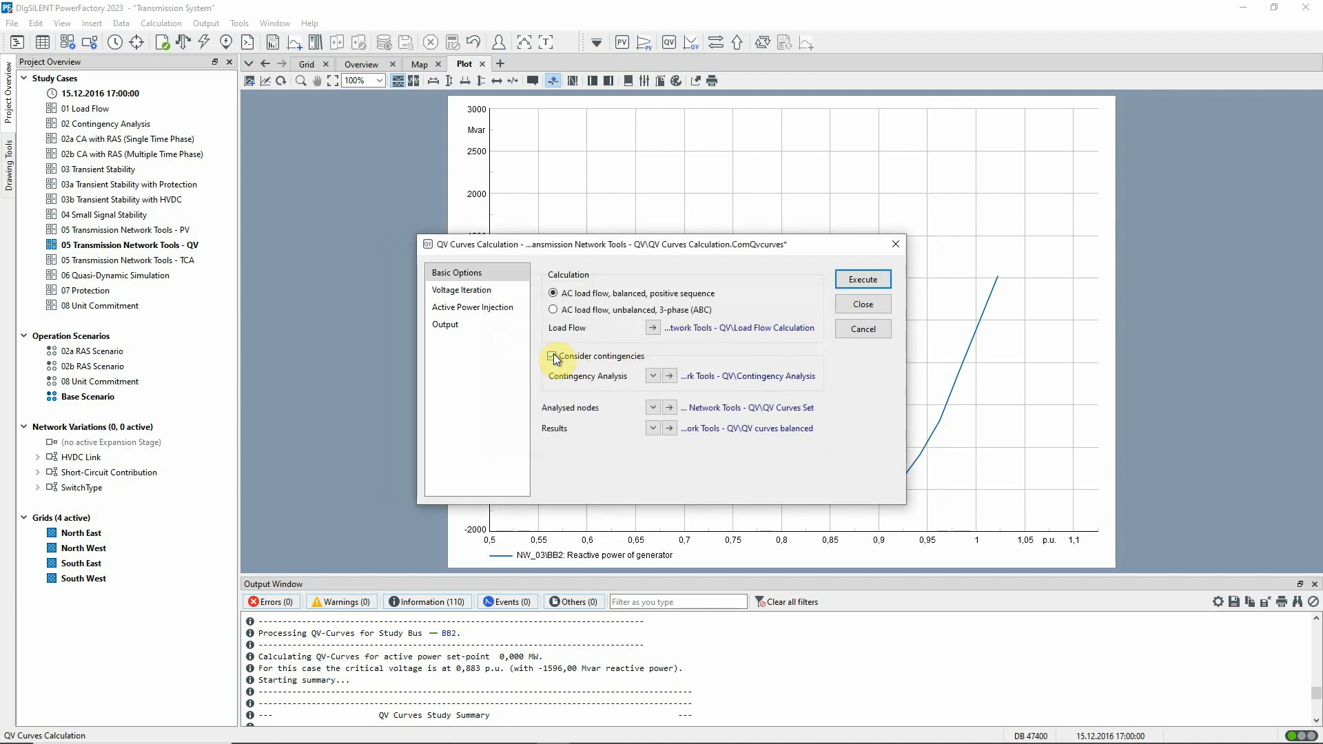
{"action": "left_click", "coordinate": [552, 356]}
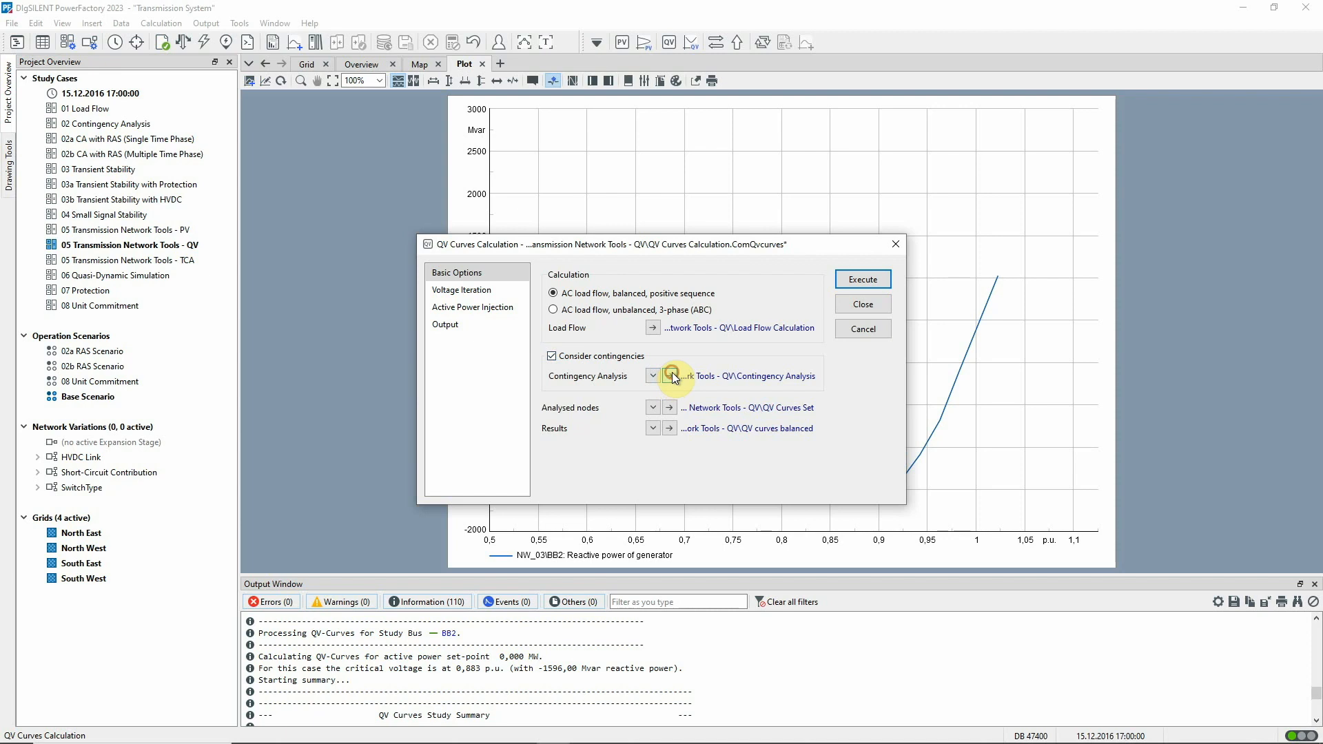
{"action": "left_click", "coordinate": [653, 375]}
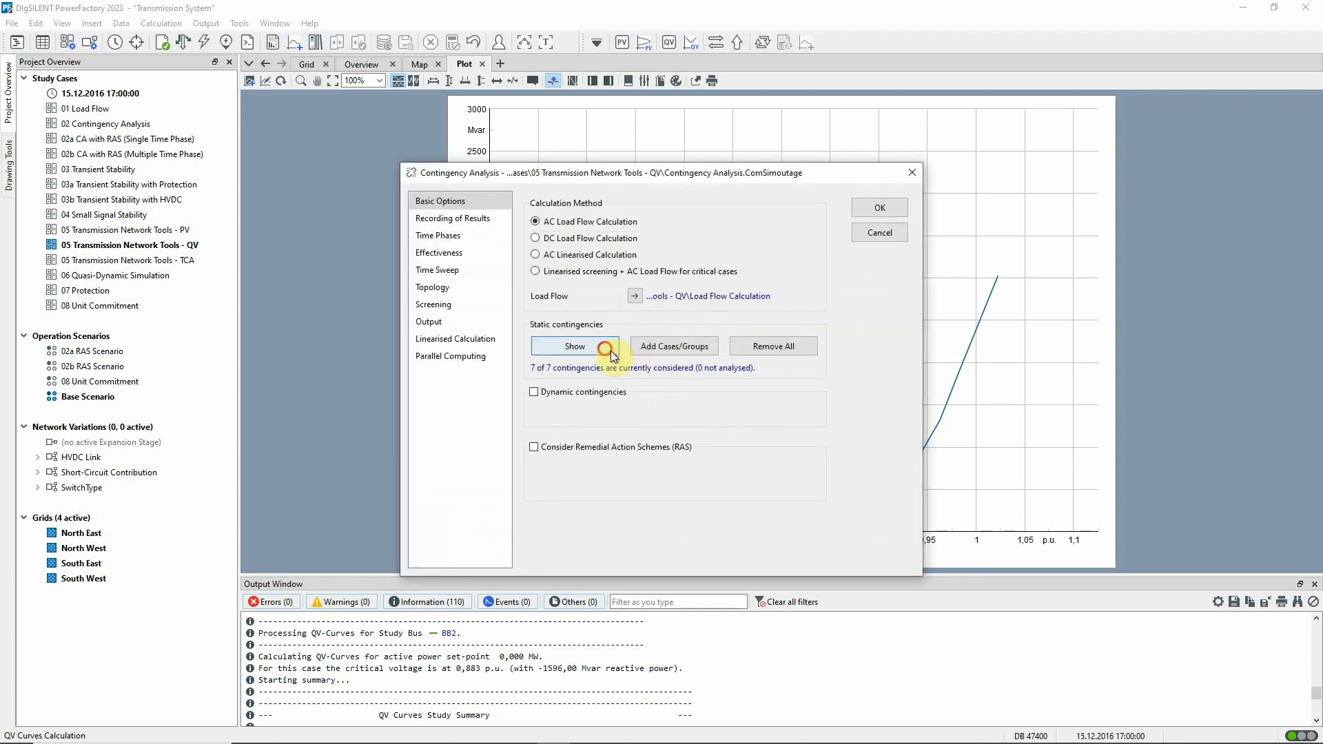
{"action": "left_click", "coordinate": [575, 346]}
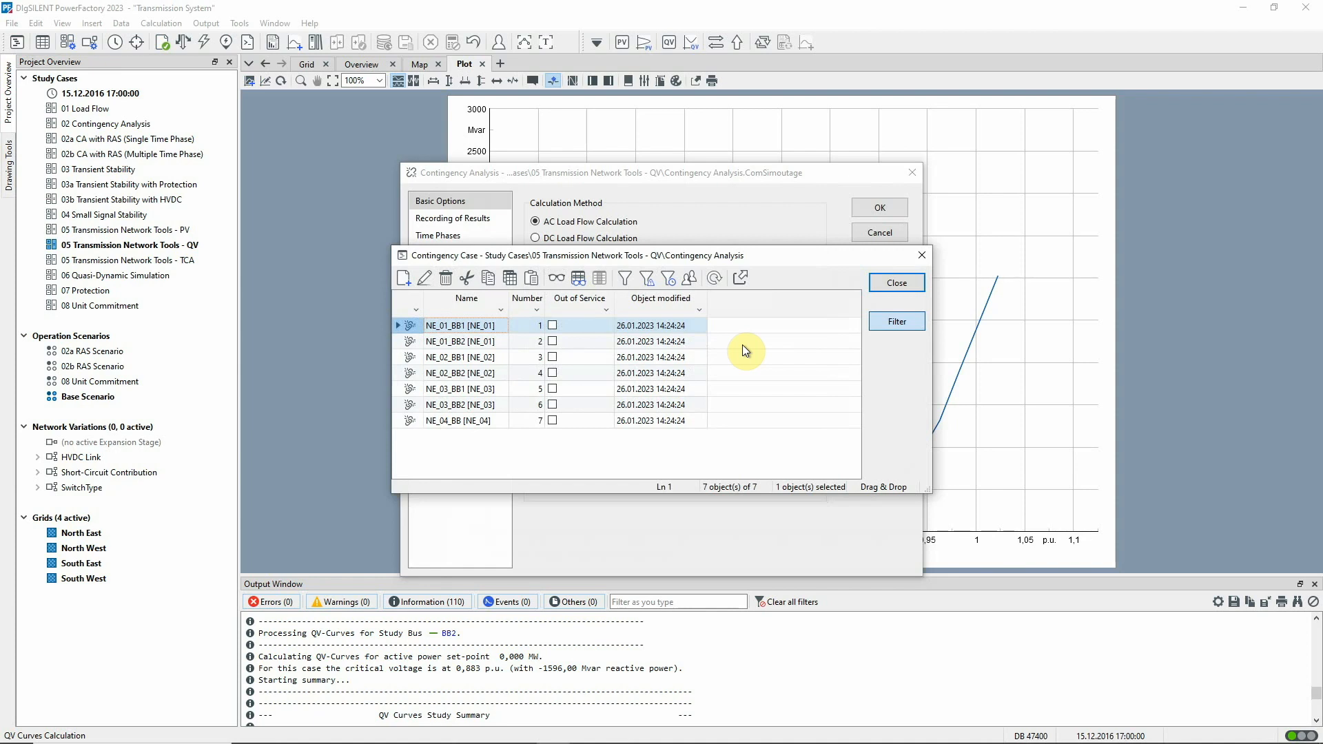
{"action": "mouse_move", "coordinate": [863, 305]}
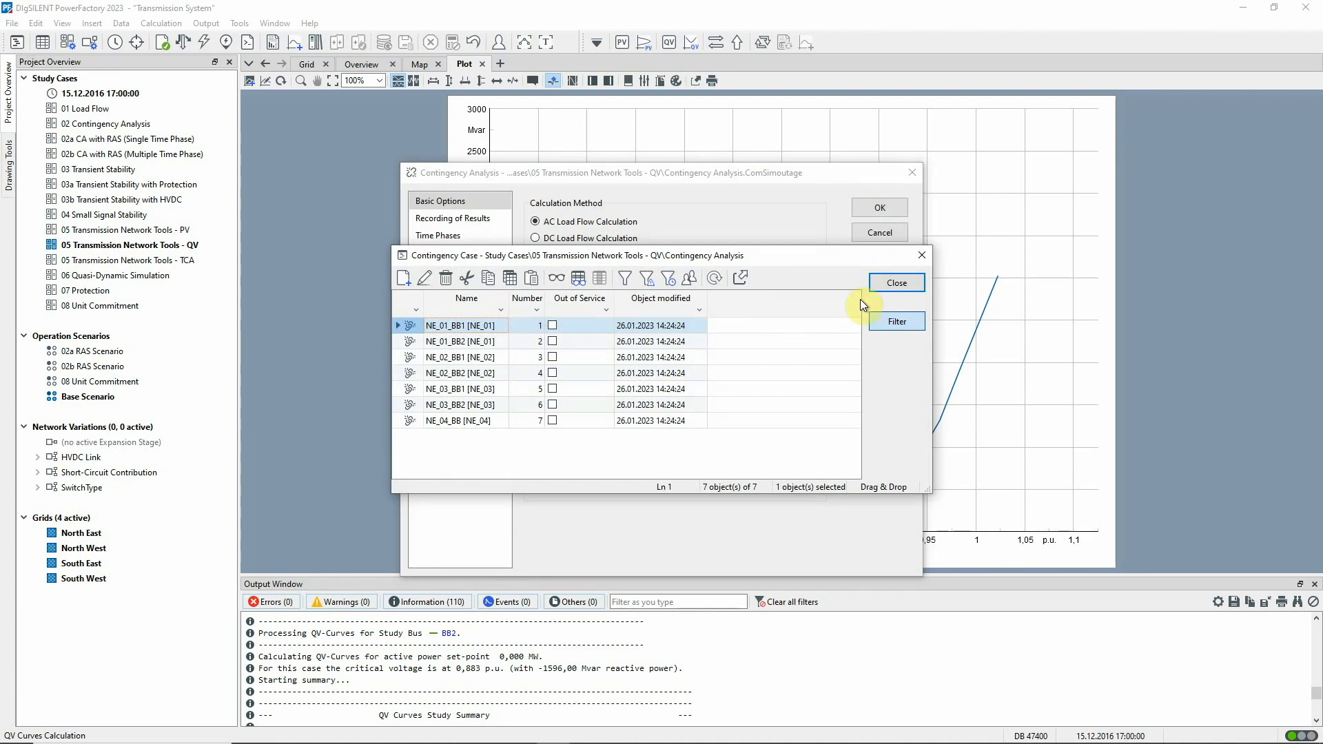
{"action": "left_click", "coordinate": [896, 283]}
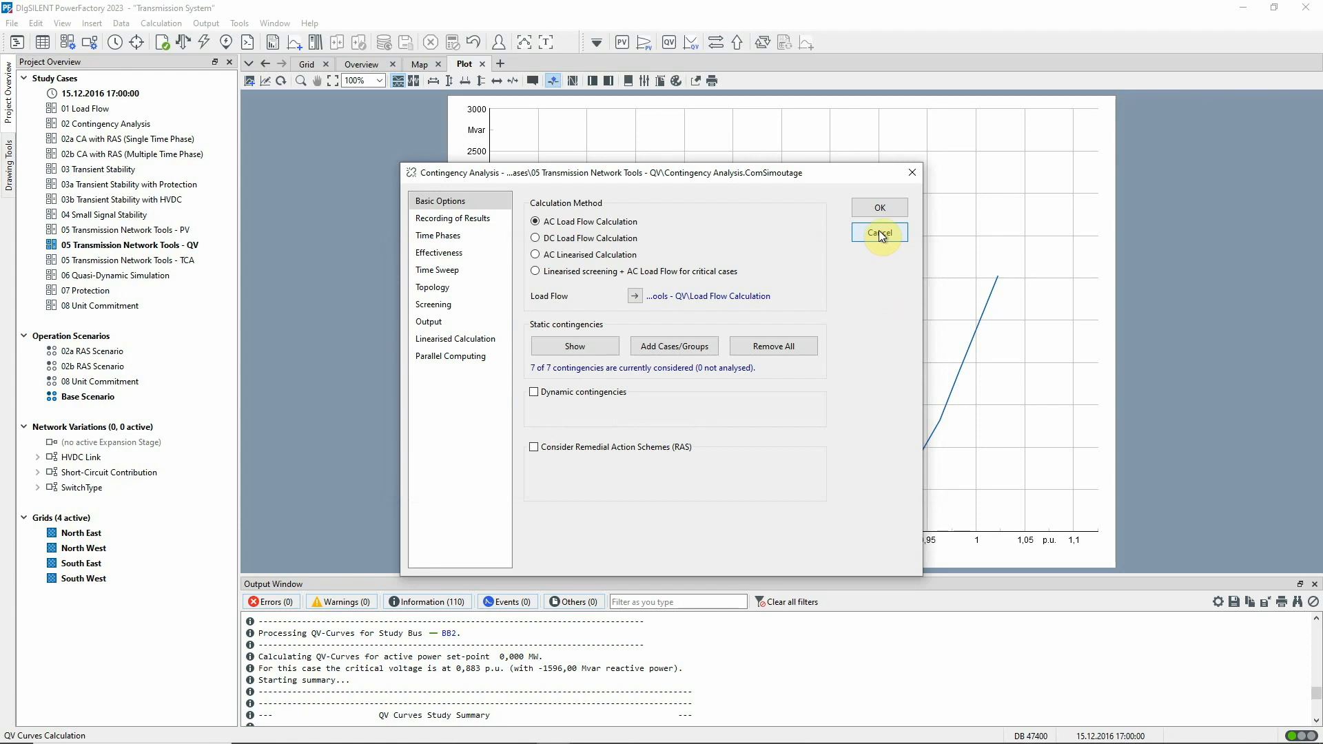
{"action": "left_click", "coordinate": [879, 233]}
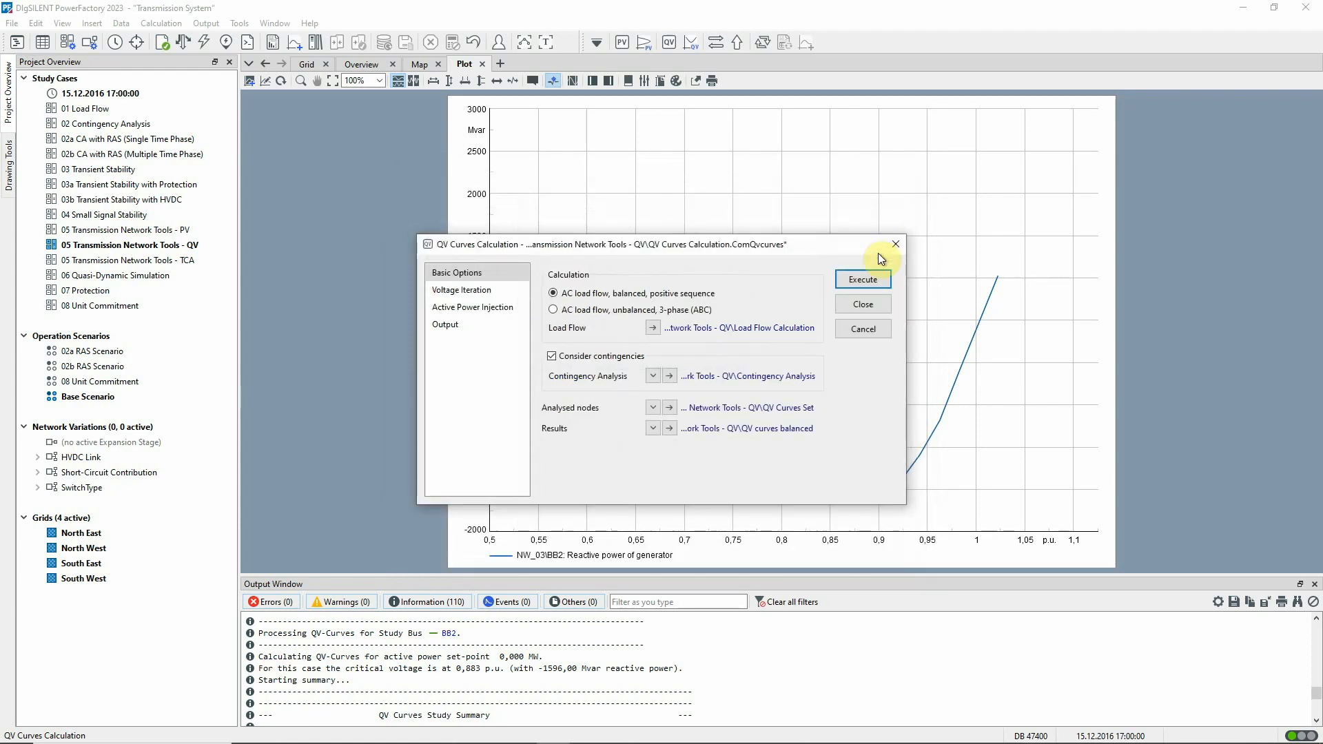
{"action": "left_click", "coordinate": [862, 279]}
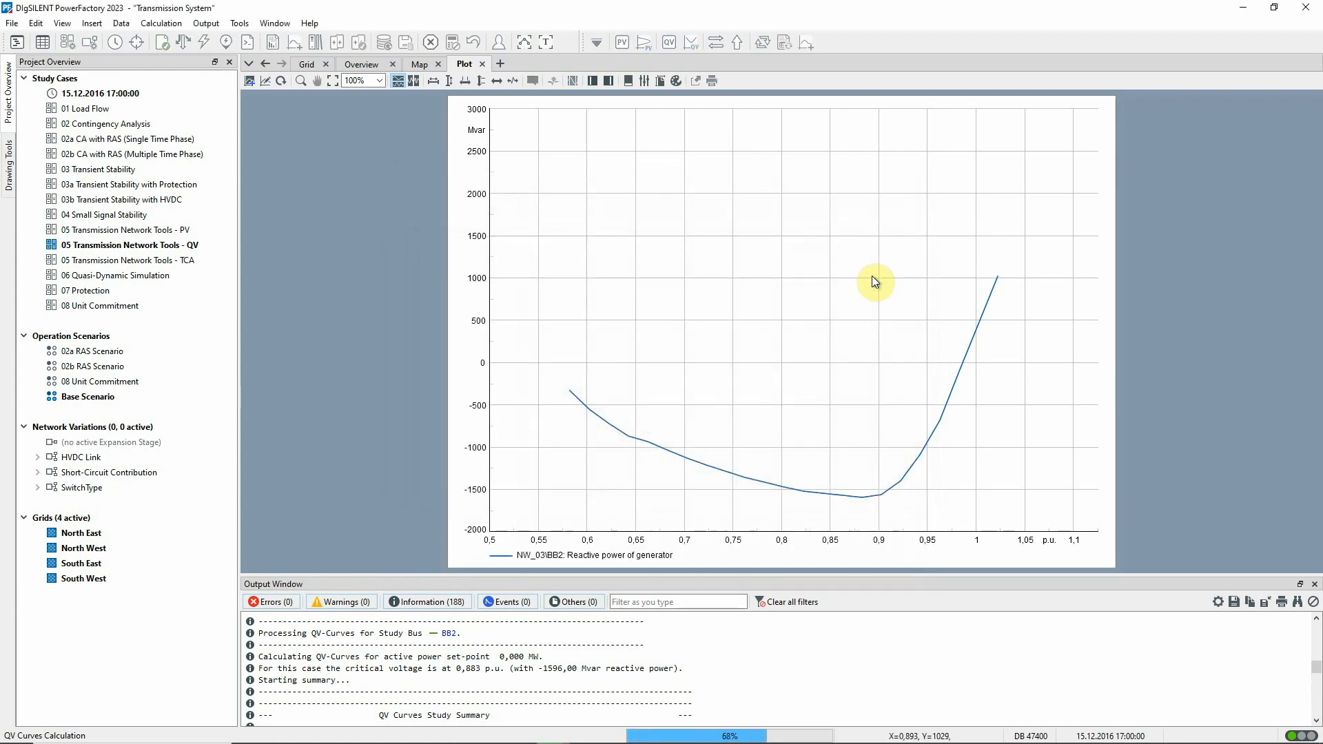
- Plot NW_03 BB2's QV curve under the critical NE_04 busbar outage in a new plot
{"action": "left_click", "coordinate": [691, 42]}
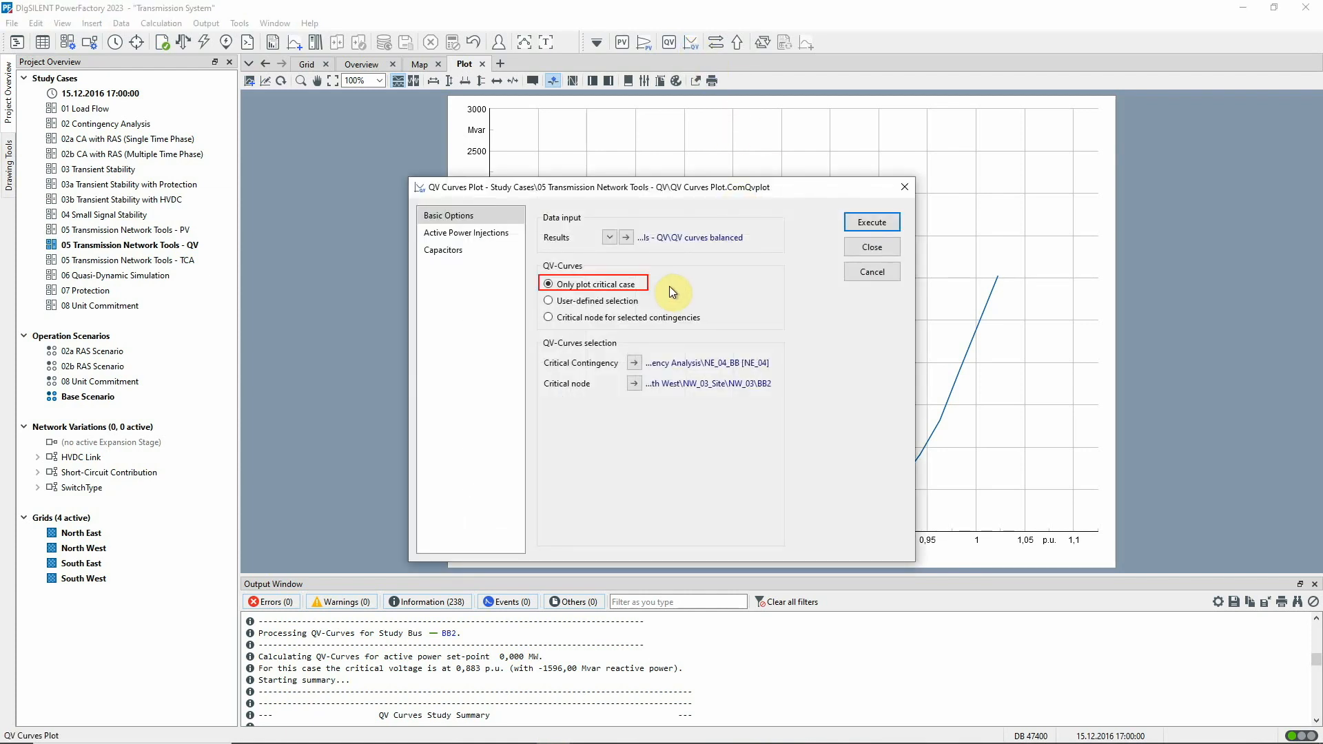
{"action": "left_click", "coordinate": [871, 222]}
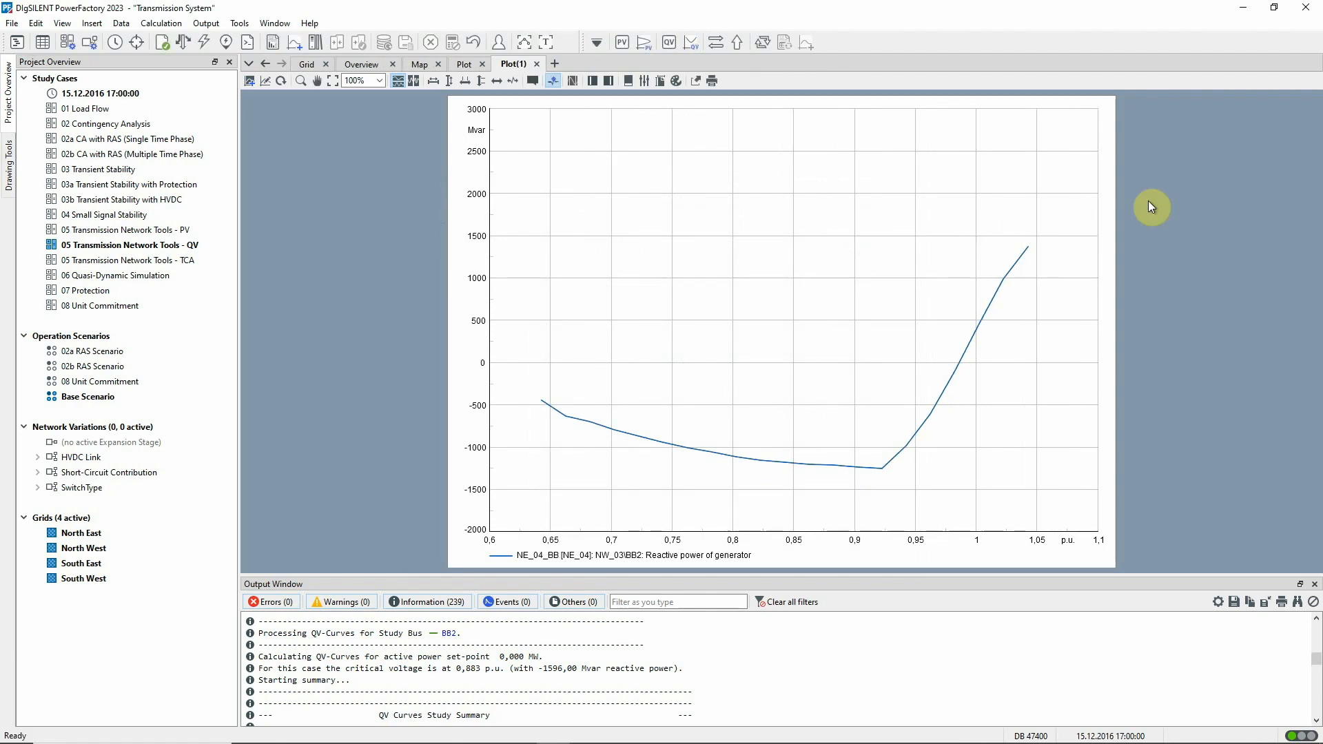
{"action": "mouse_move", "coordinate": [1230, 146]}
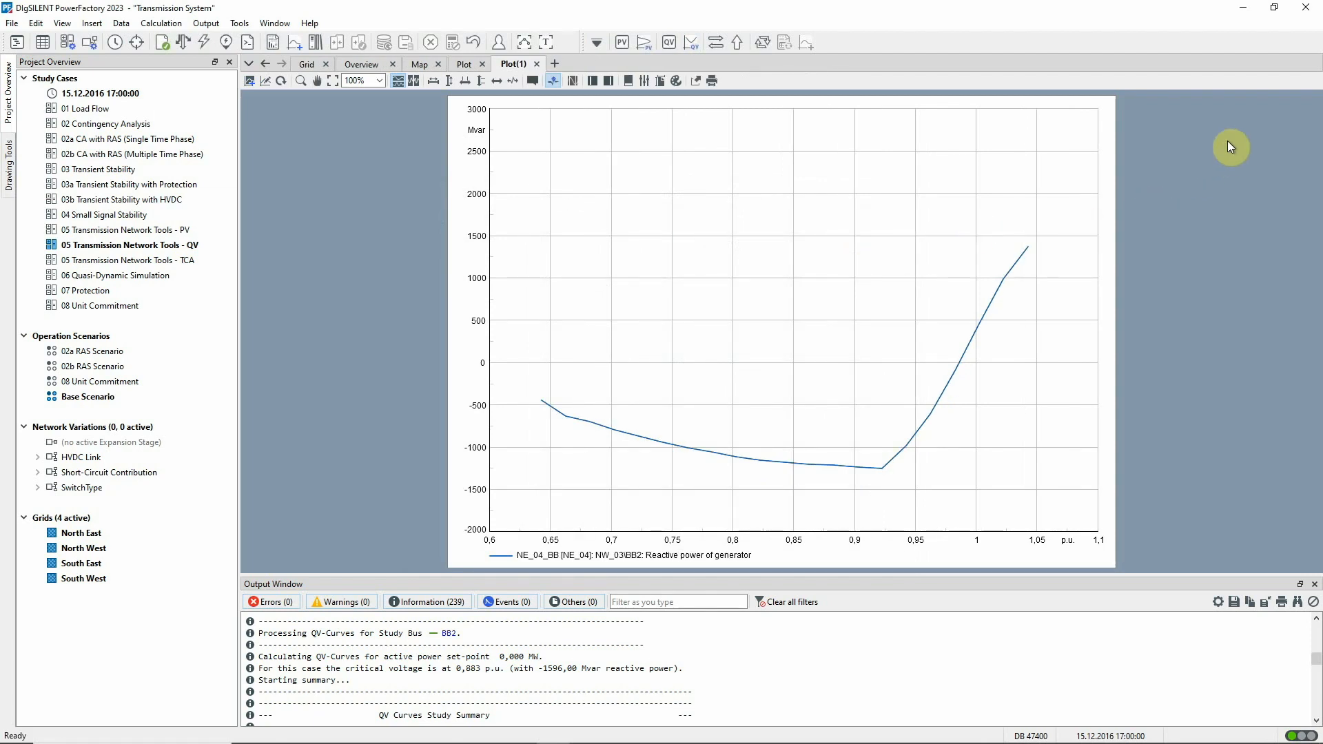
{"action": "left_click", "coordinate": [591, 556]}
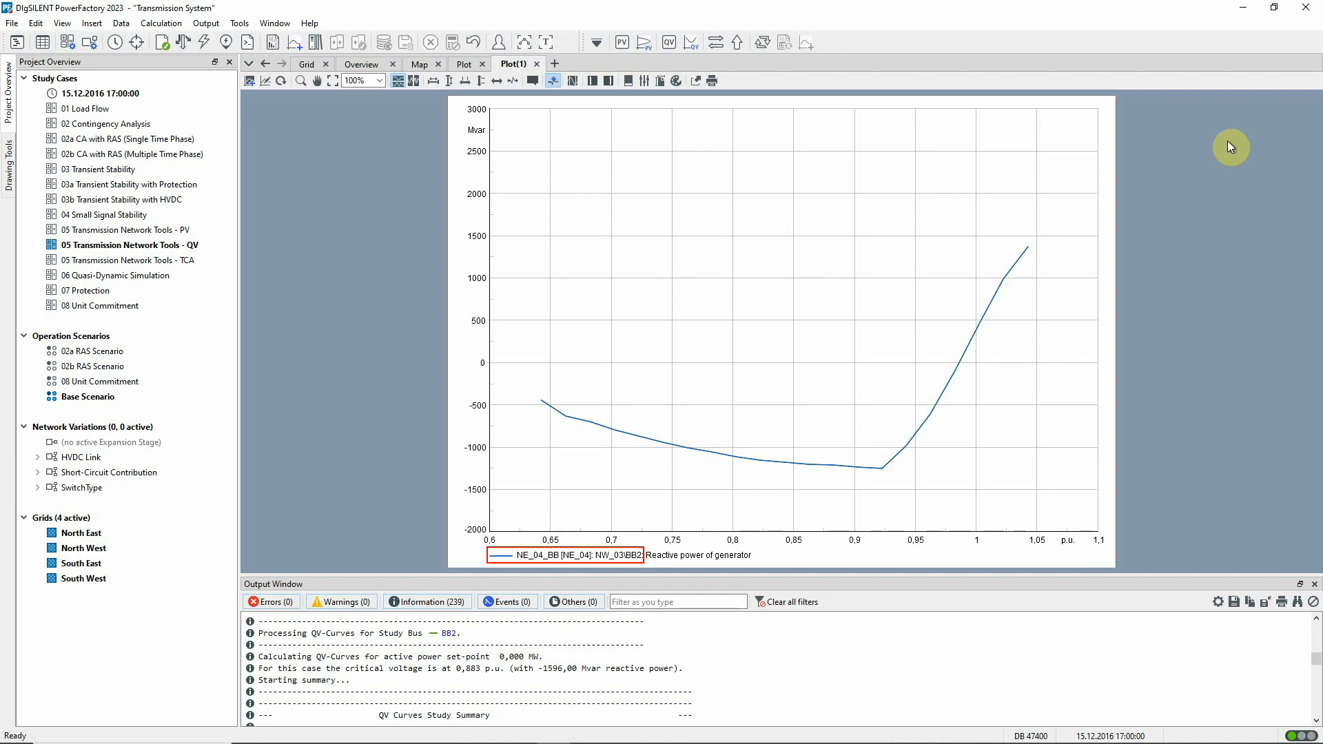